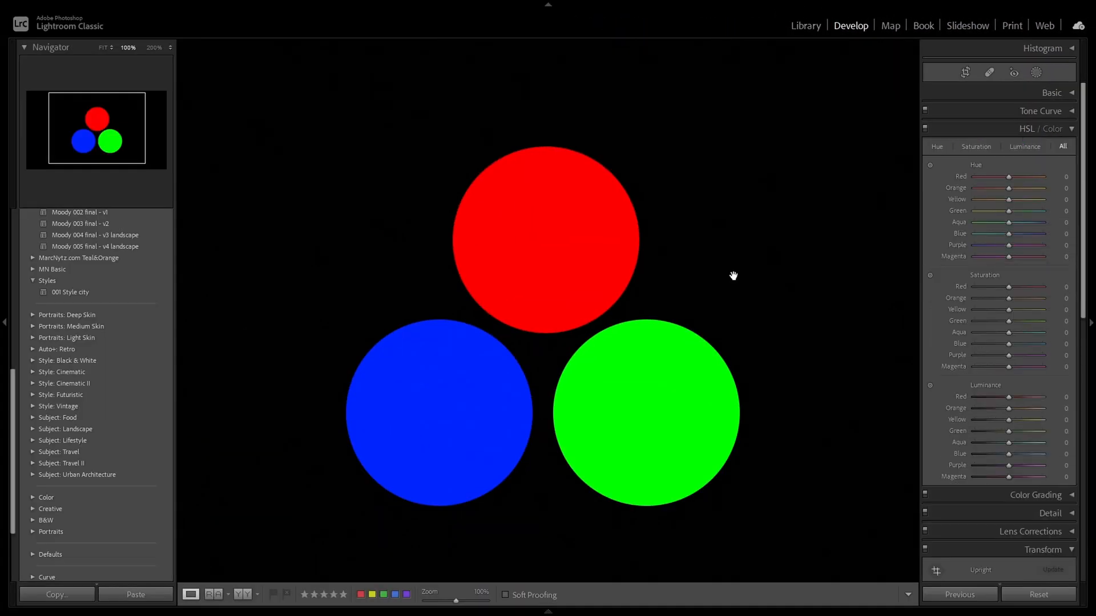
mouse_move(725, 326)
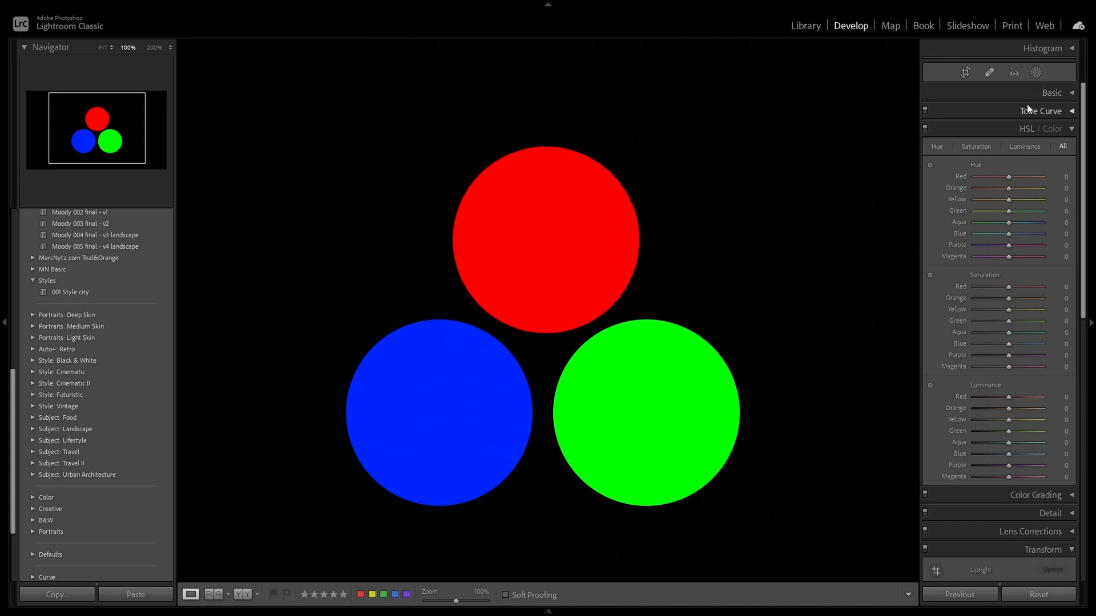
Switch the HSL panel to the Luminance tab, listing the eight colour luminance sliders.
left_click(1051, 92)
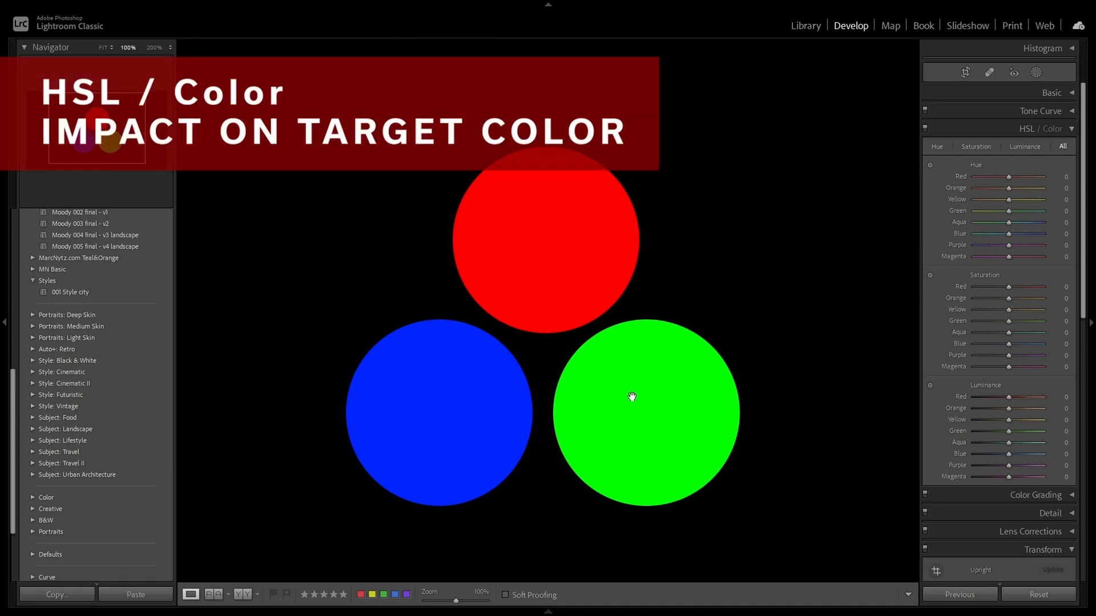
mouse_move(718, 184)
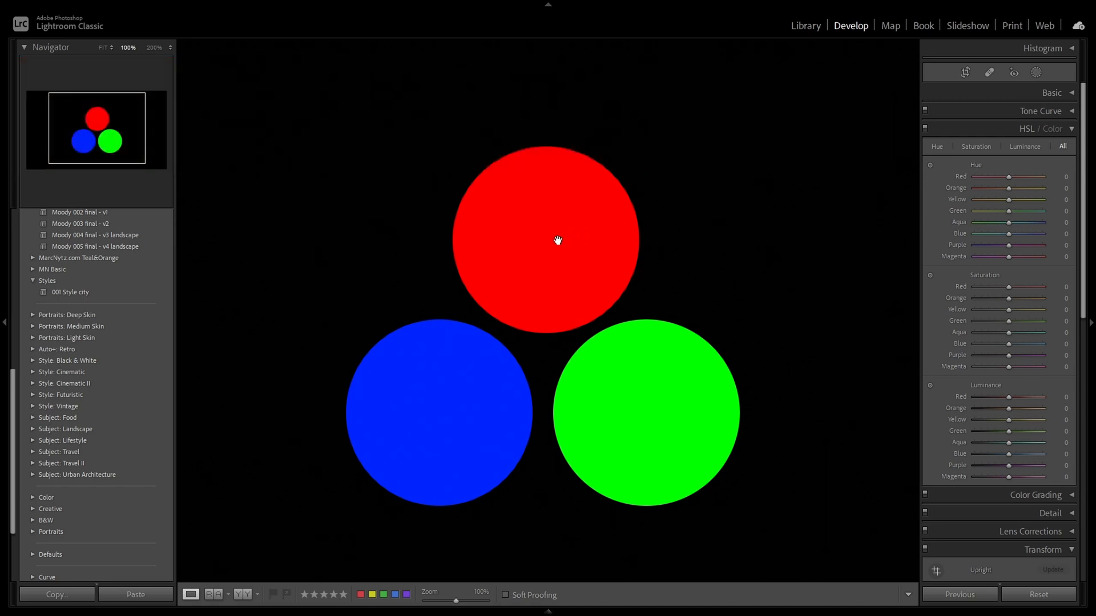
mouse_move(1014, 177)
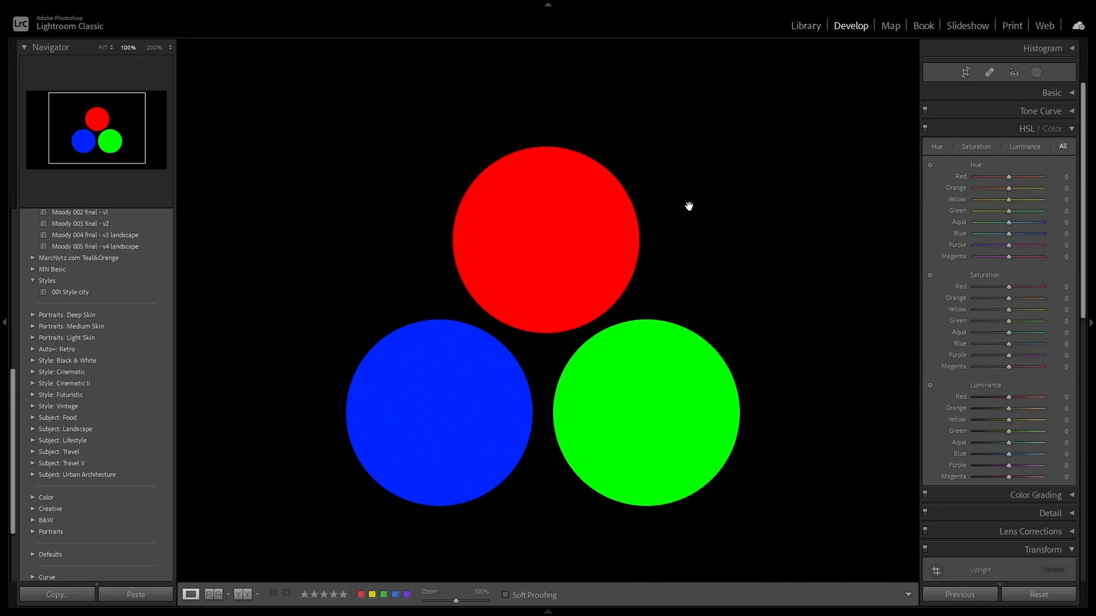
mouse_move(427, 408)
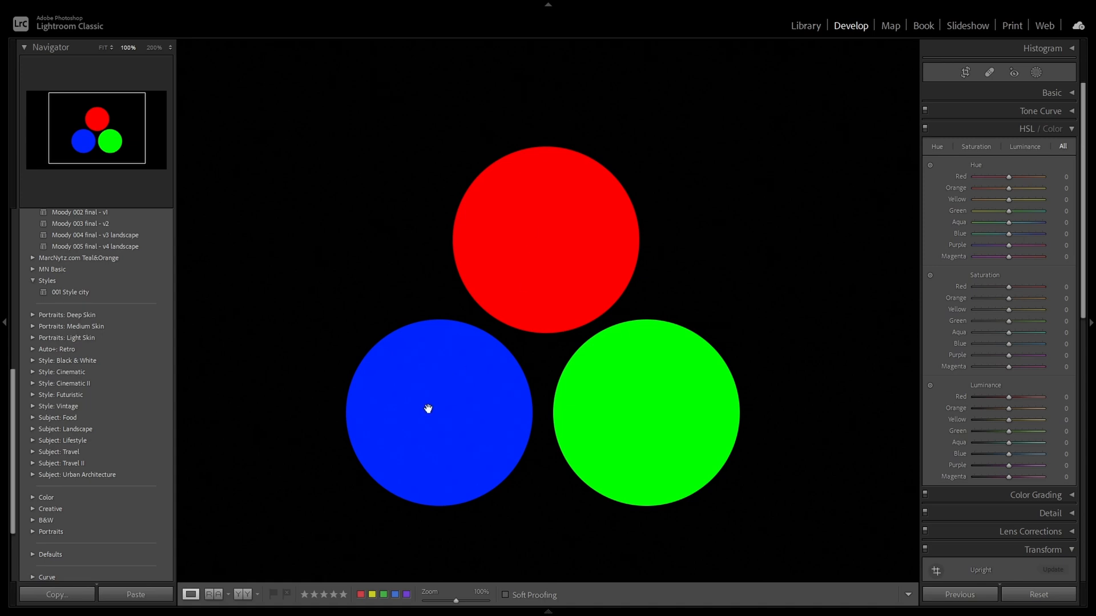
mouse_move(688, 410)
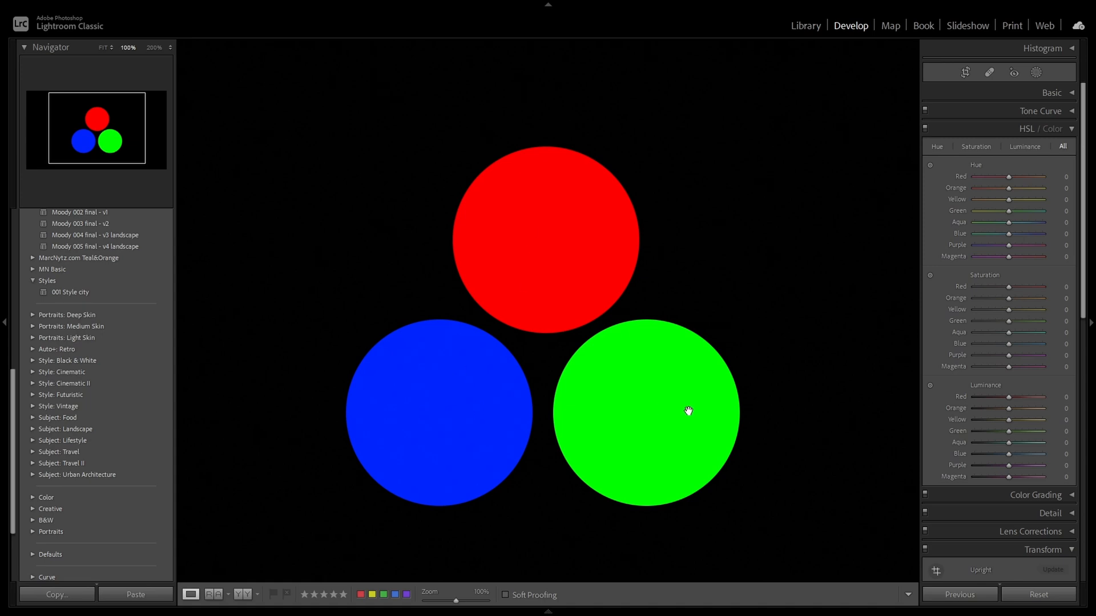
mouse_move(1008, 250)
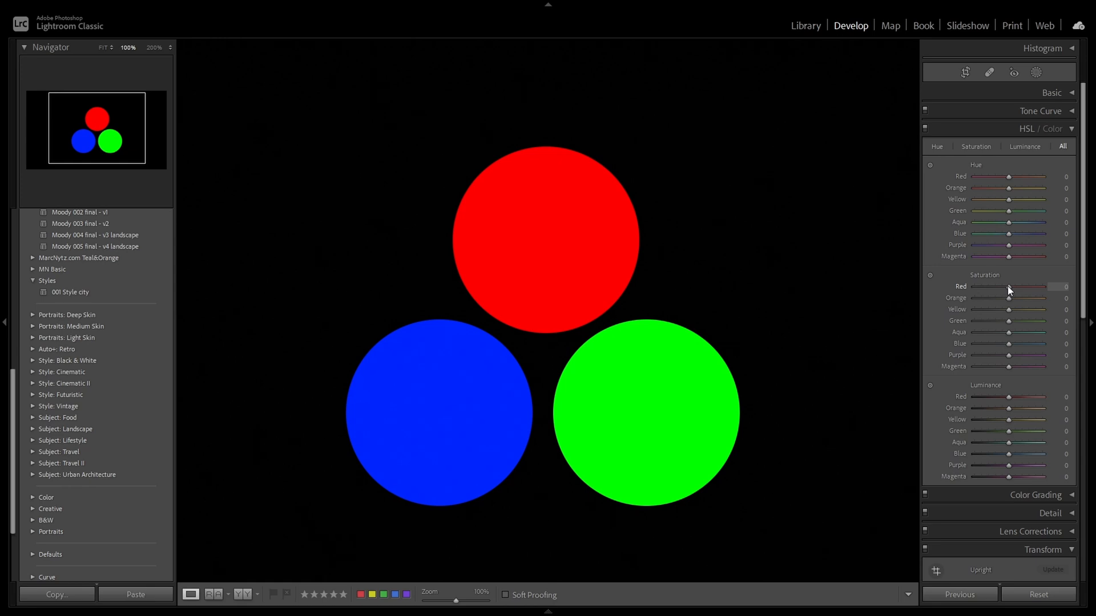
mouse_move(1006, 343)
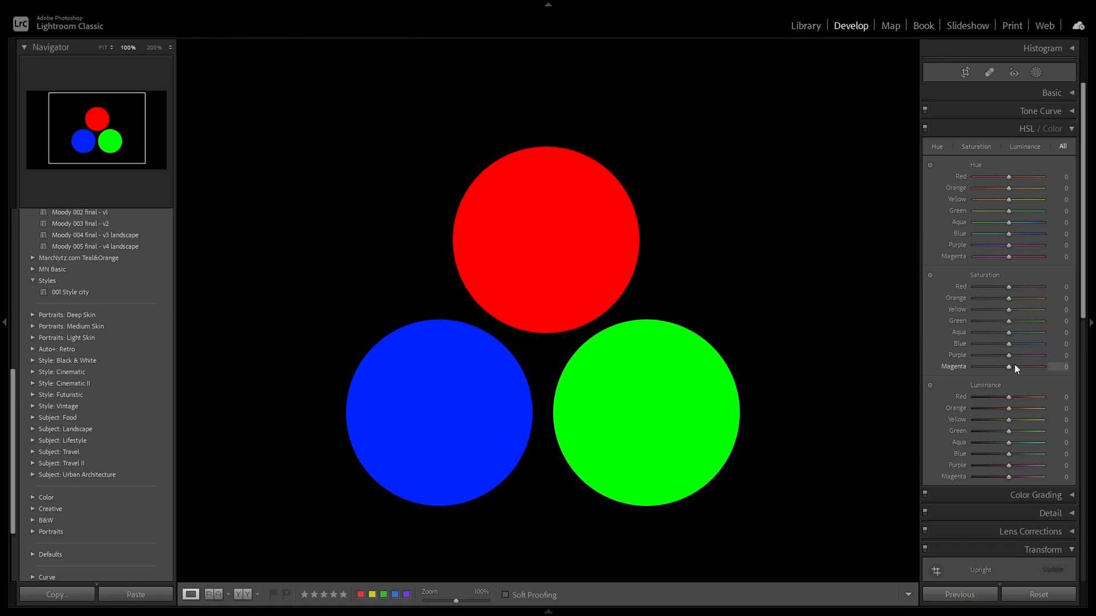
mouse_move(1008, 429)
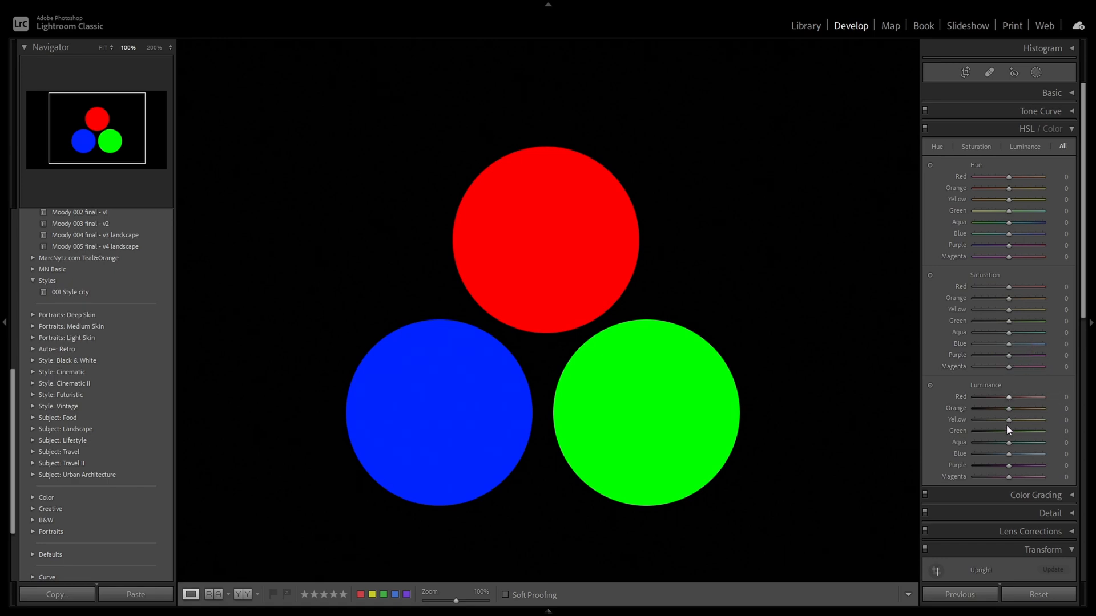
mouse_move(1008, 431)
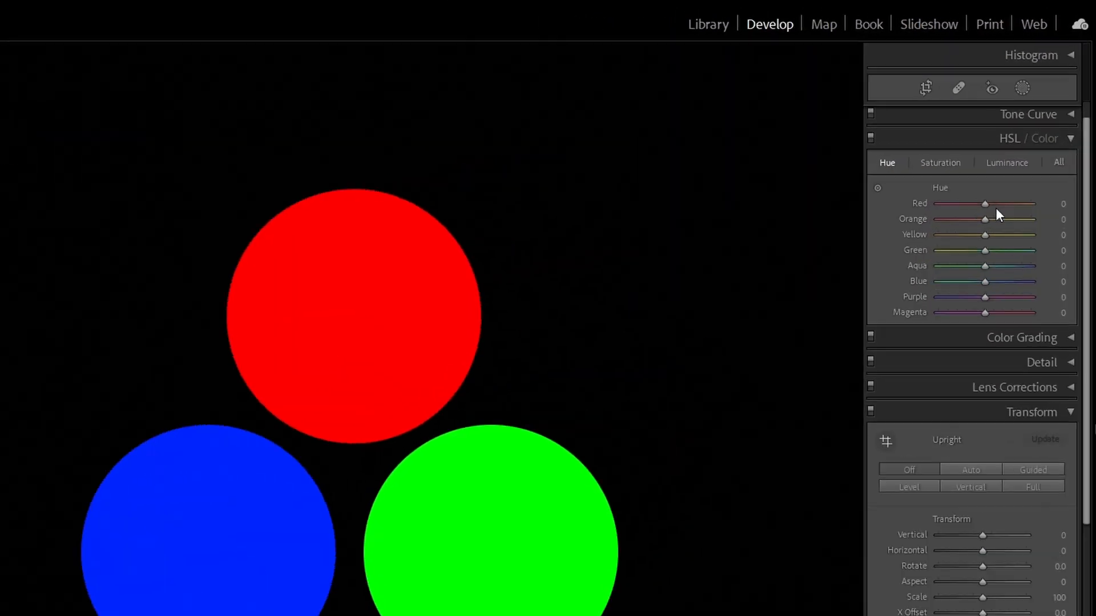
left_click(940, 162)
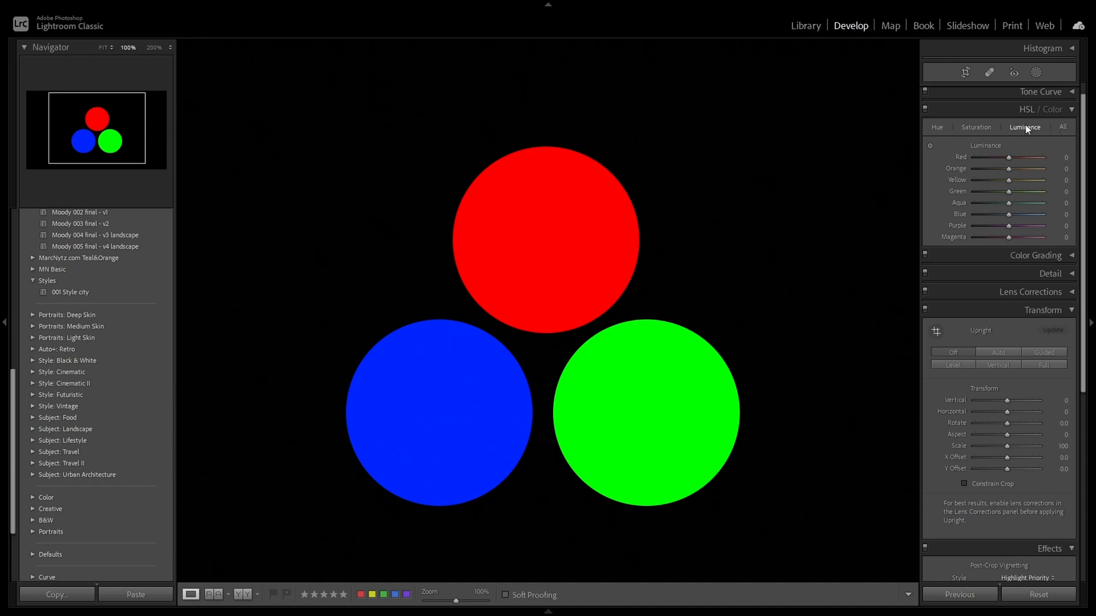
mouse_move(1028, 115)
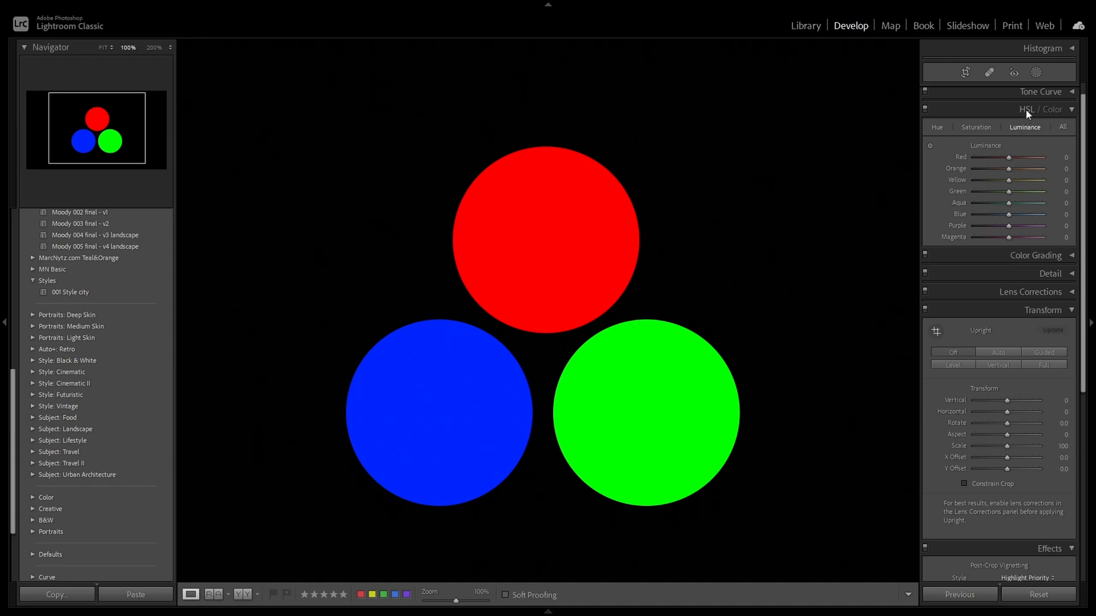
Switch HSL to Color view and pick a colour swatch to see its hue, saturation, luminance.
left_click(1052, 109)
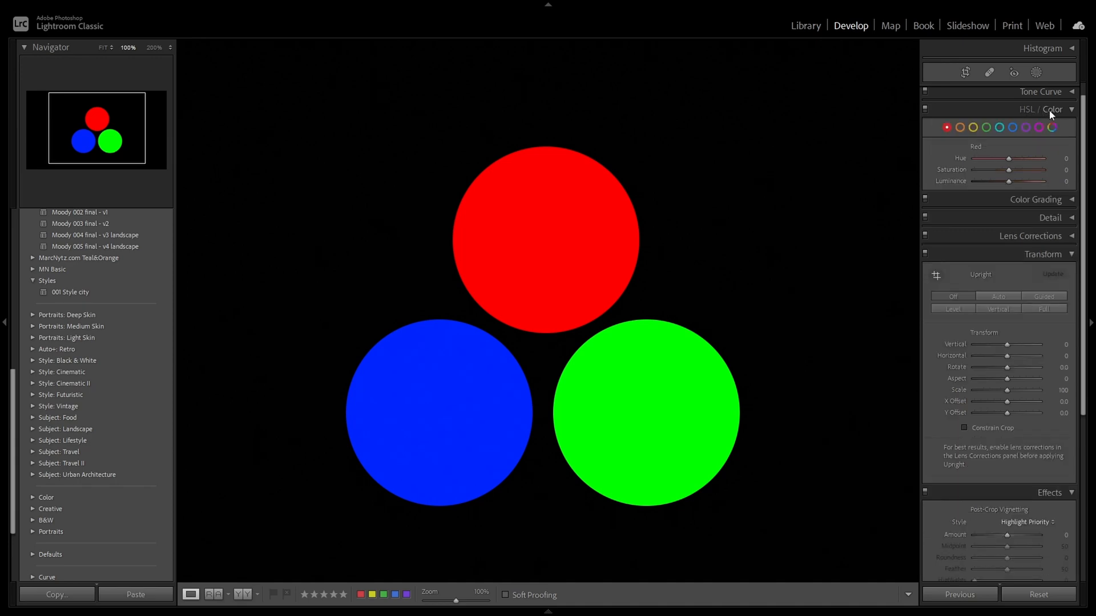
mouse_move(990, 152)
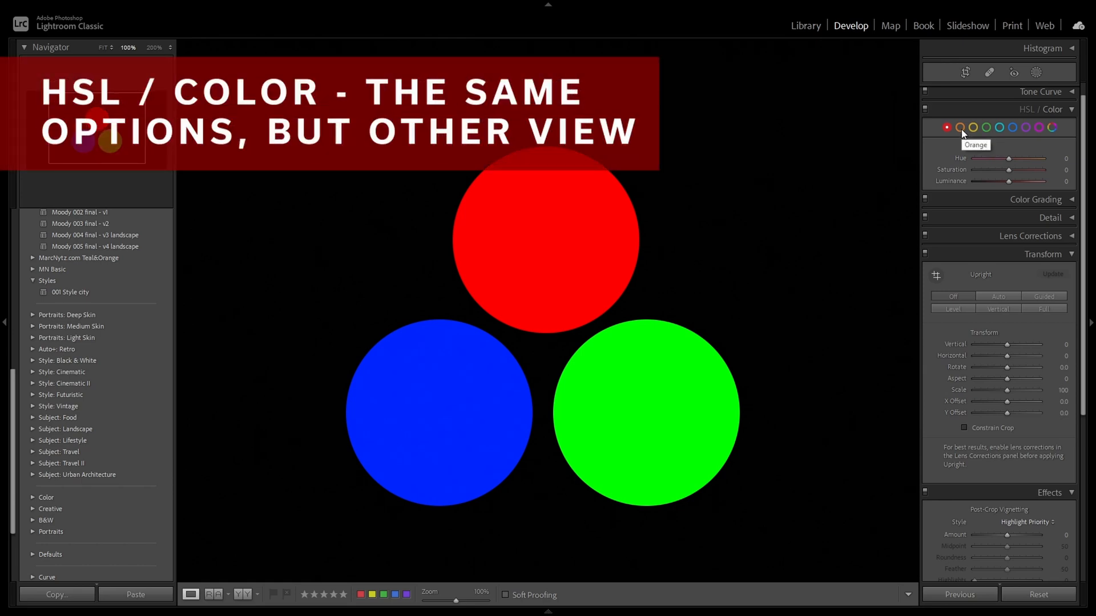
mouse_move(947, 127)
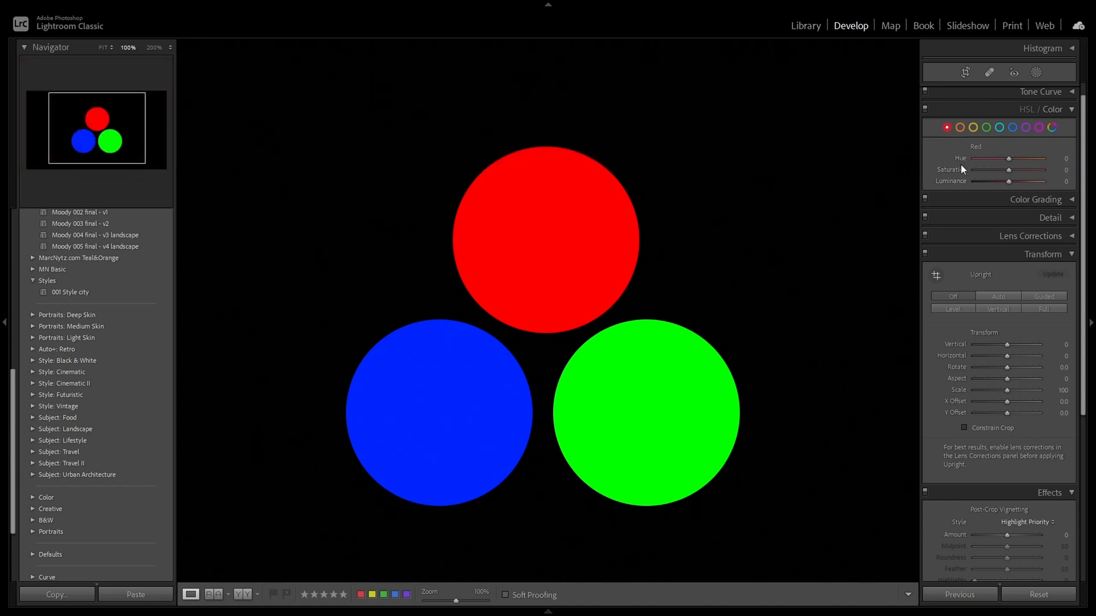
mouse_move(571, 244)
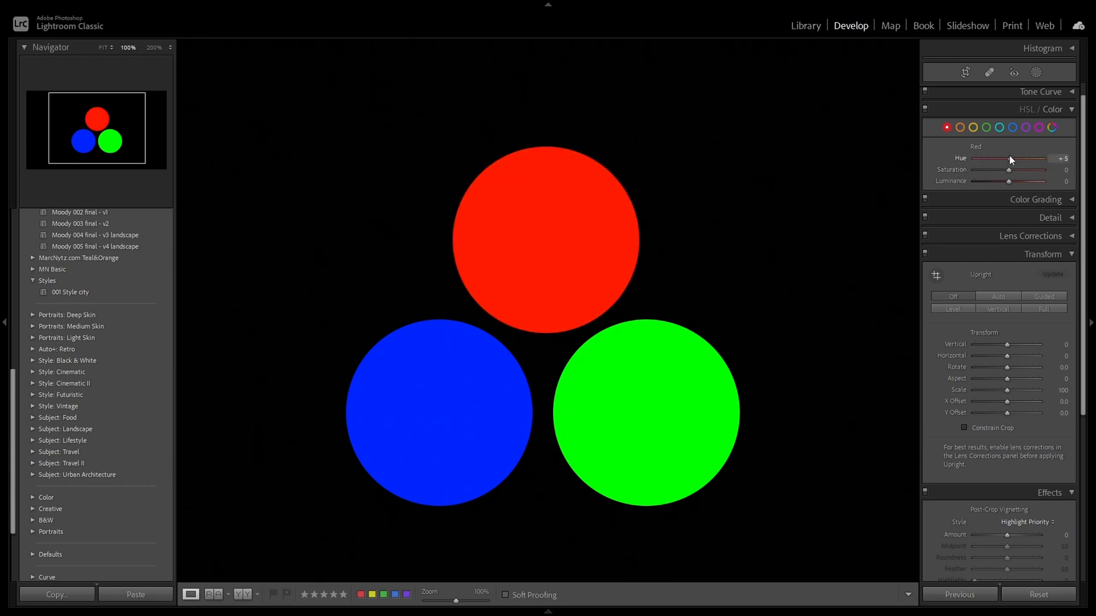
left_click(972, 128)
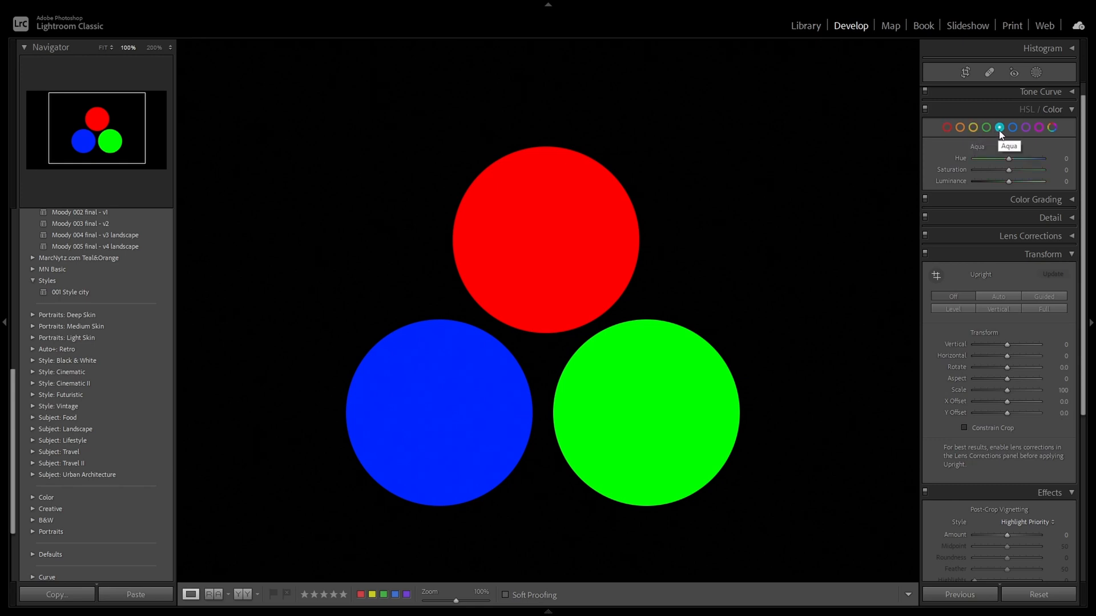
mouse_move(1012, 128)
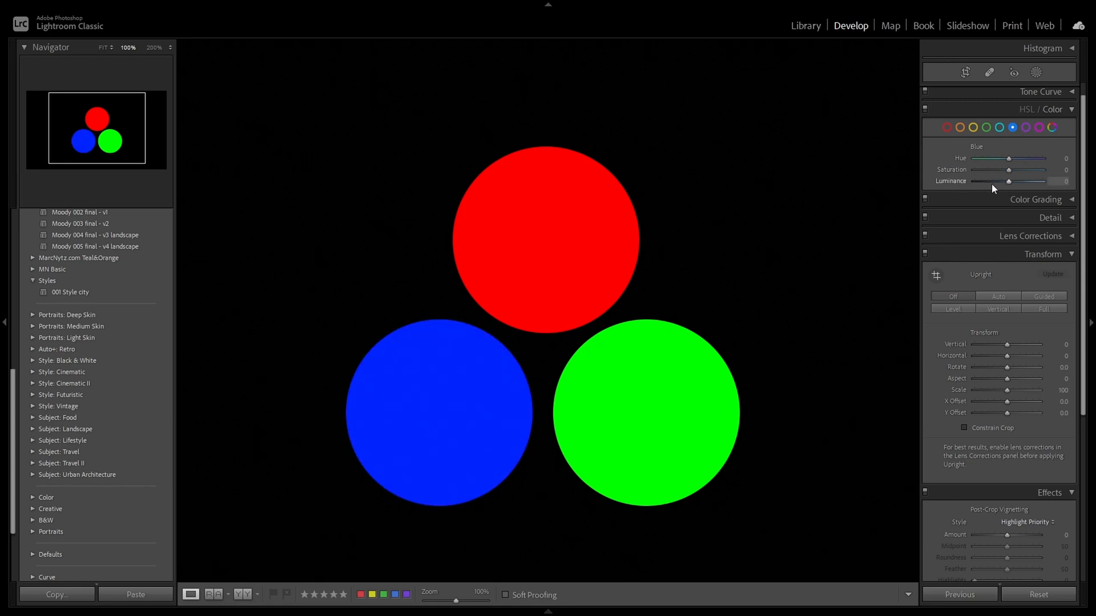
mouse_move(1008, 168)
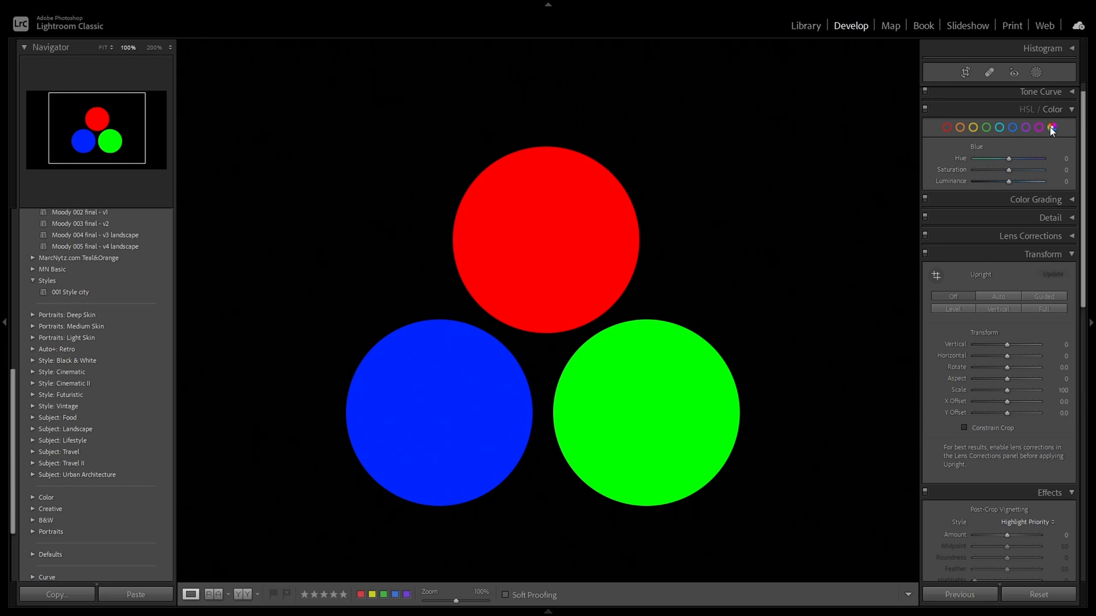
Select All in Color view, toggle briefly to HSL, then return to the all-colours list.
left_click(1051, 127)
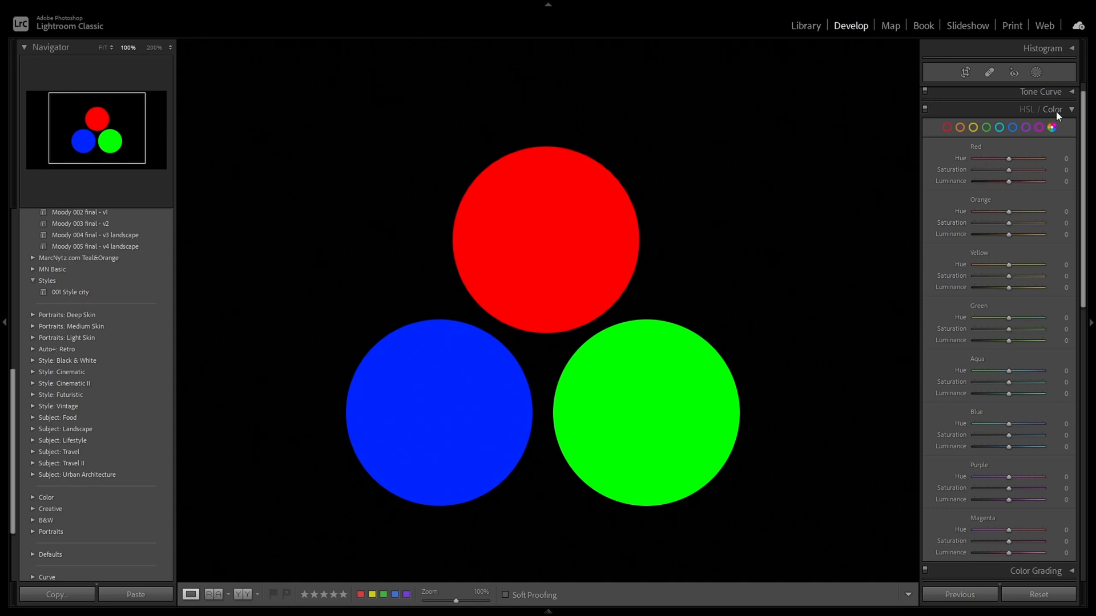
left_click(1025, 127)
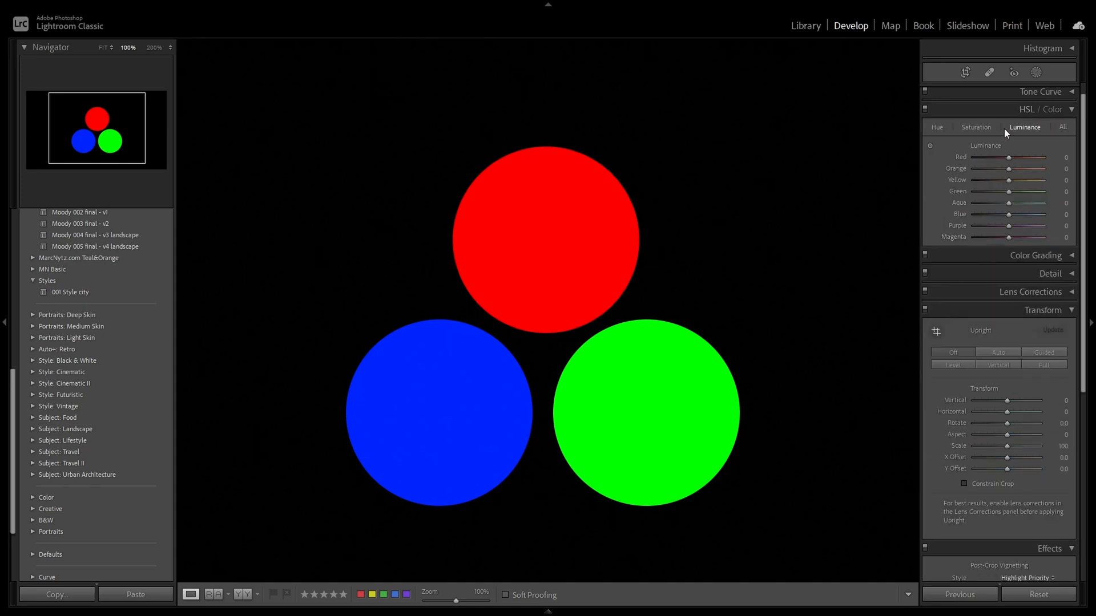
left_click(1063, 127)
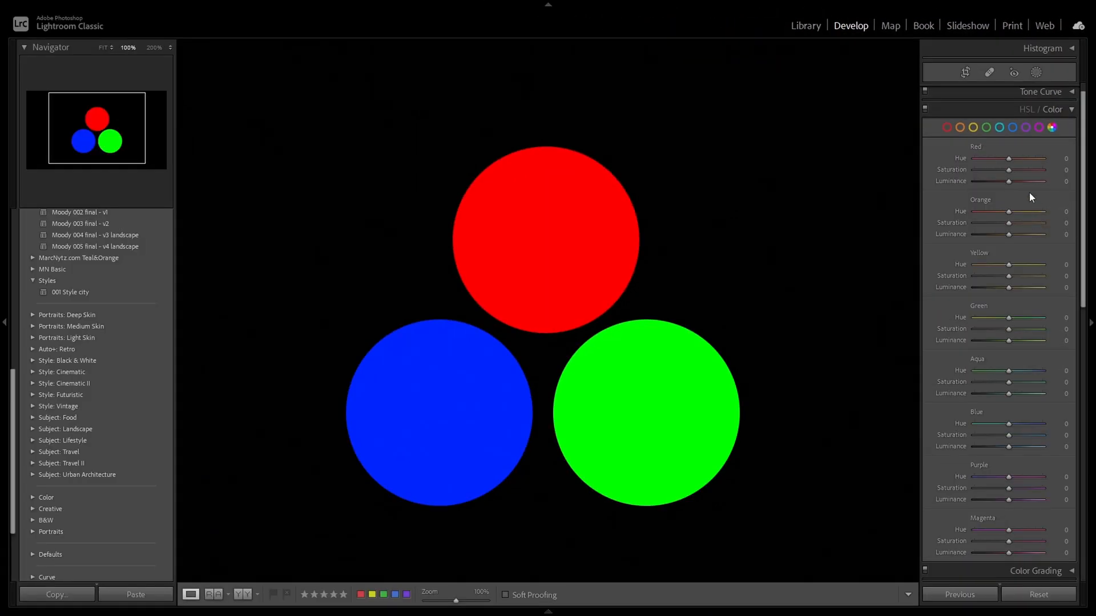
Switch to HSL view's All tab, grouping eight-colour sliders under hue, saturation and luminance.
left_click(1062, 127)
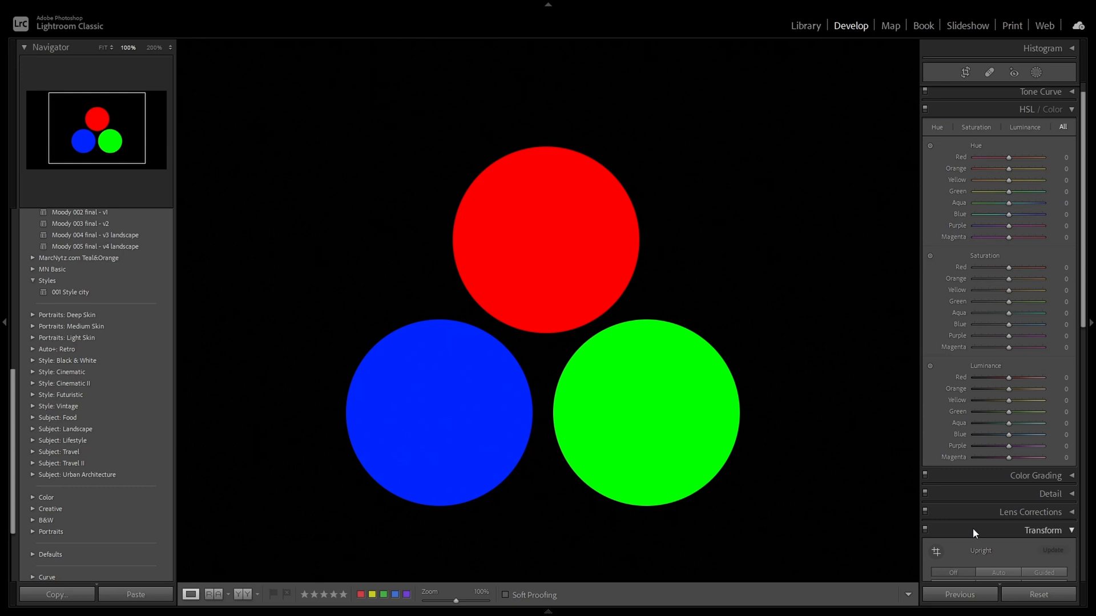
mouse_move(930, 149)
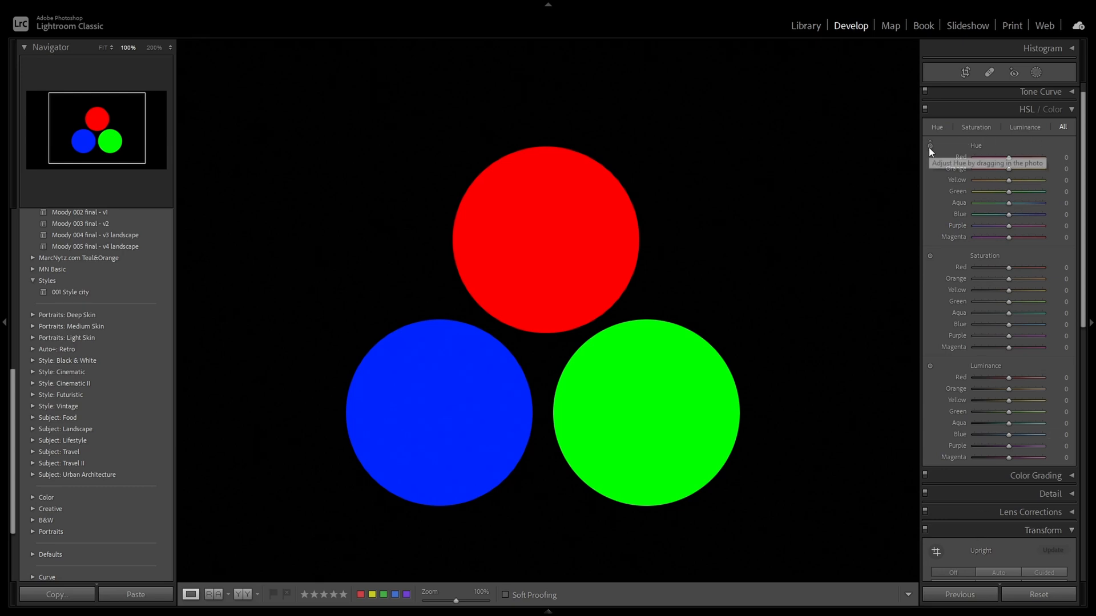
mouse_move(934, 369)
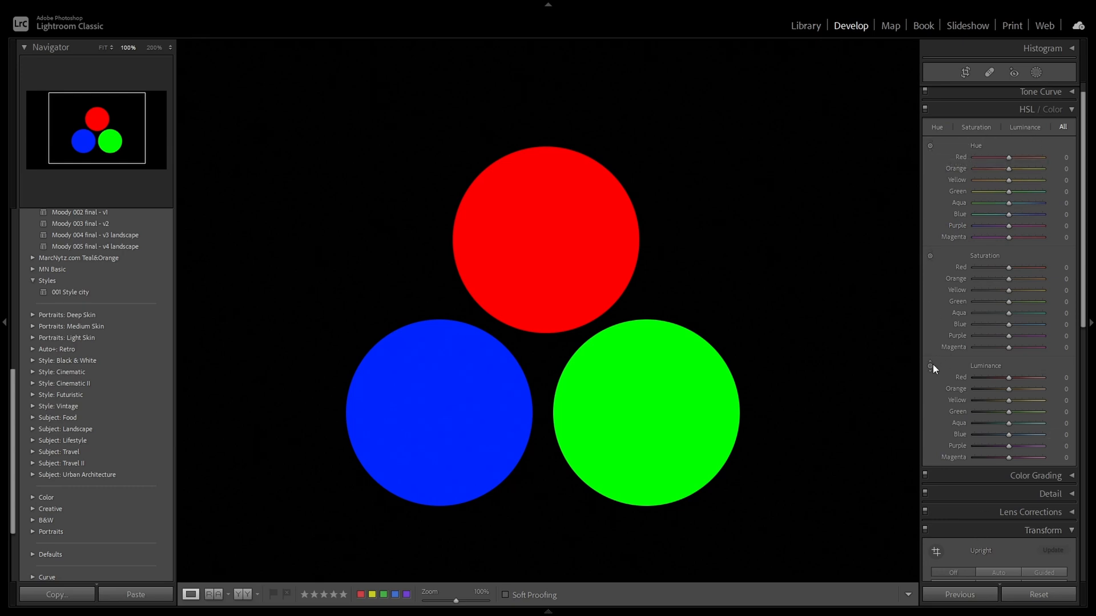
mouse_move(930, 366)
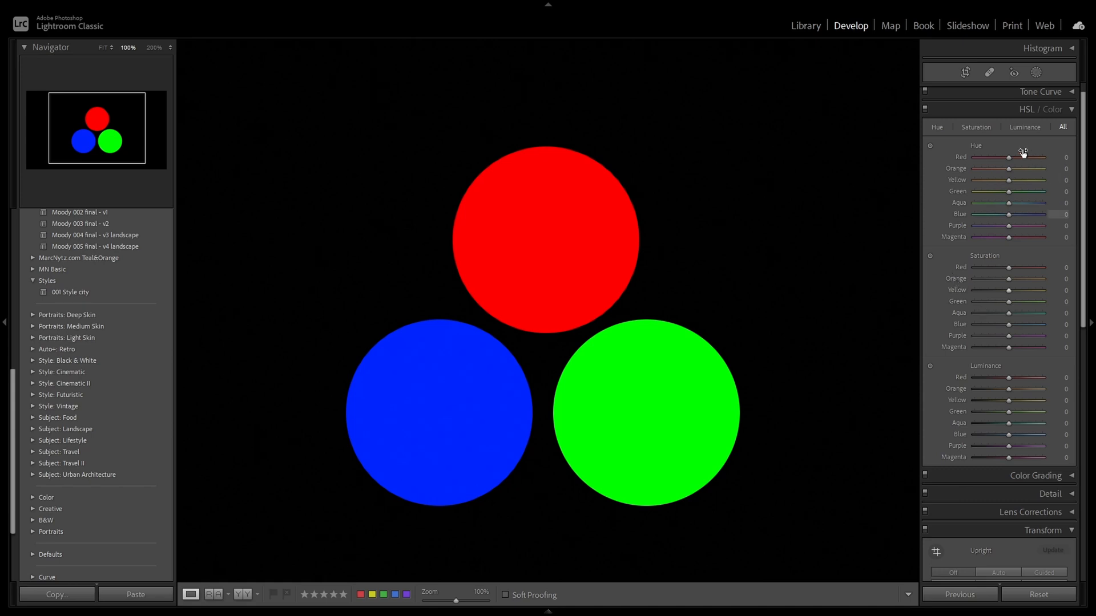
mouse_move(978, 321)
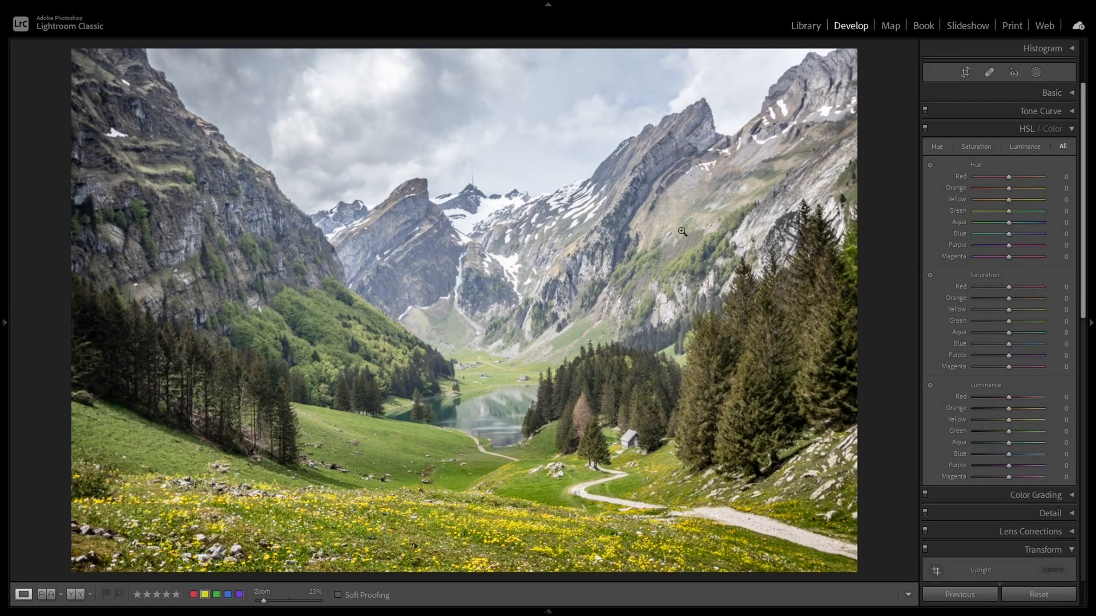
mouse_move(1038, 595)
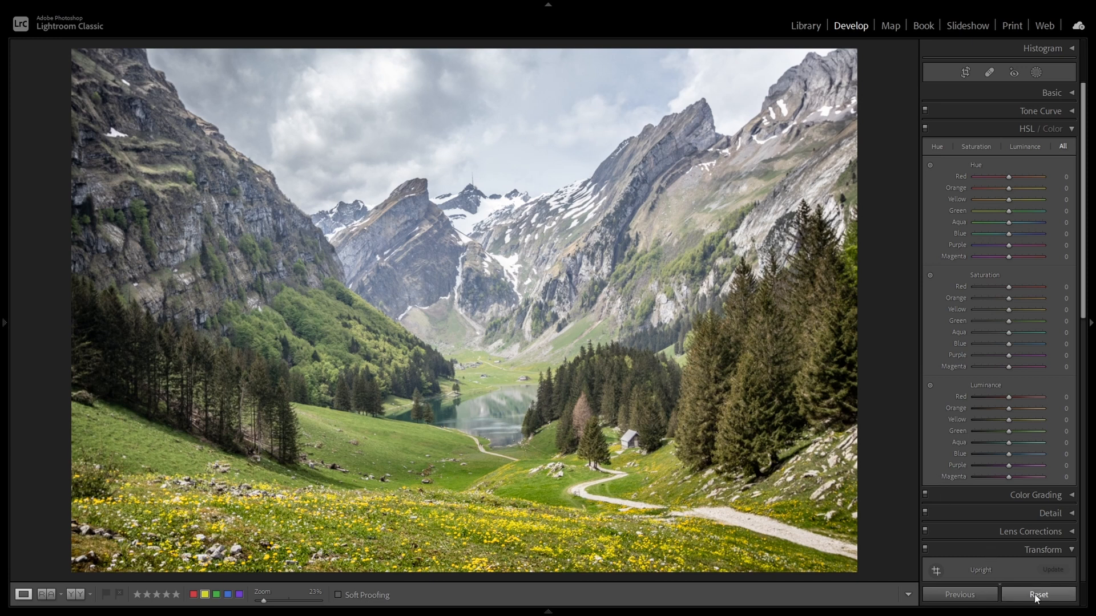
Reset and restore the landscape's edits, revealing highlights −100, shadows +100, clarity +40, dehaze +10.
left_click(1037, 595)
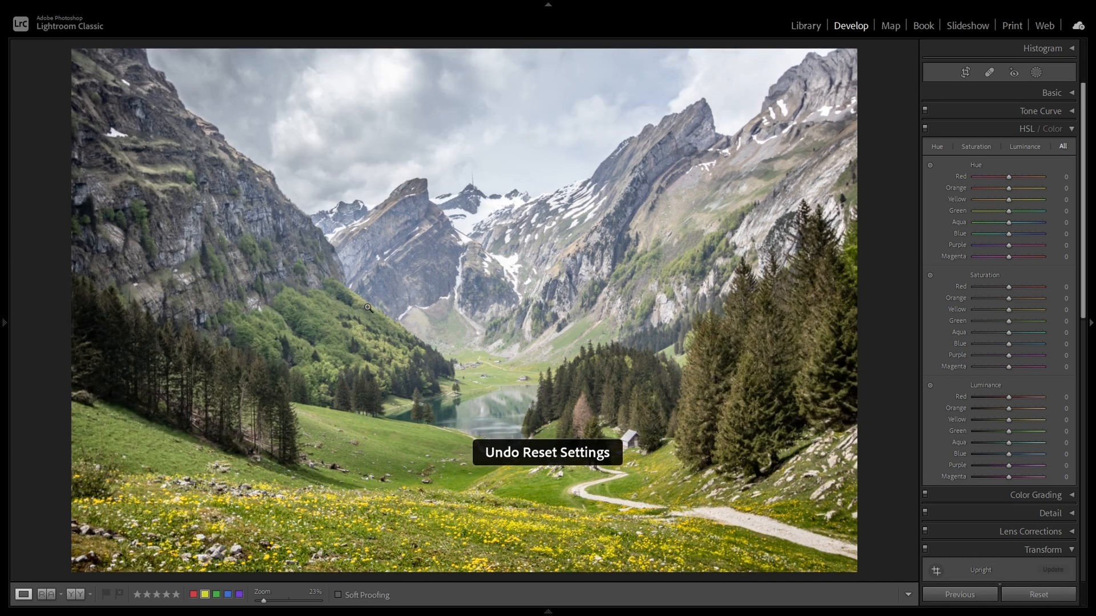
left_click(1051, 92)
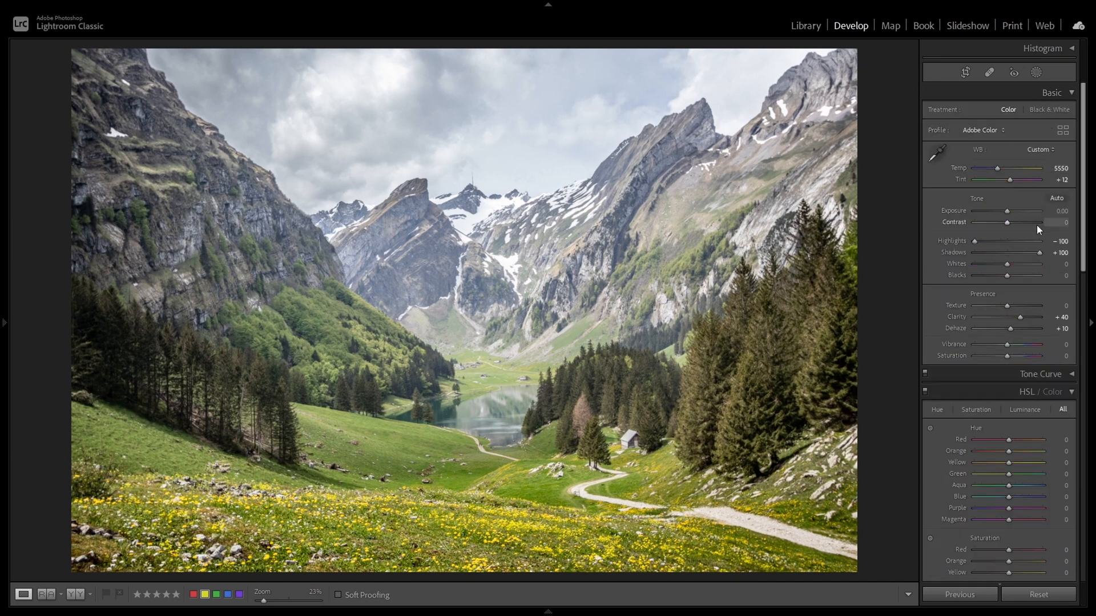
mouse_move(1009, 180)
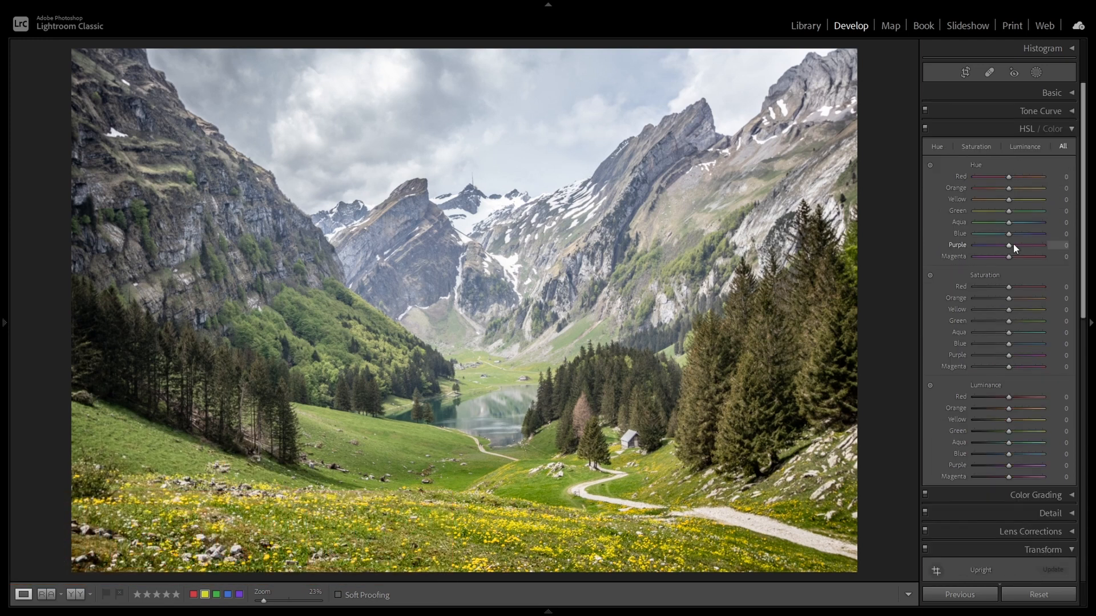
mouse_move(1022, 165)
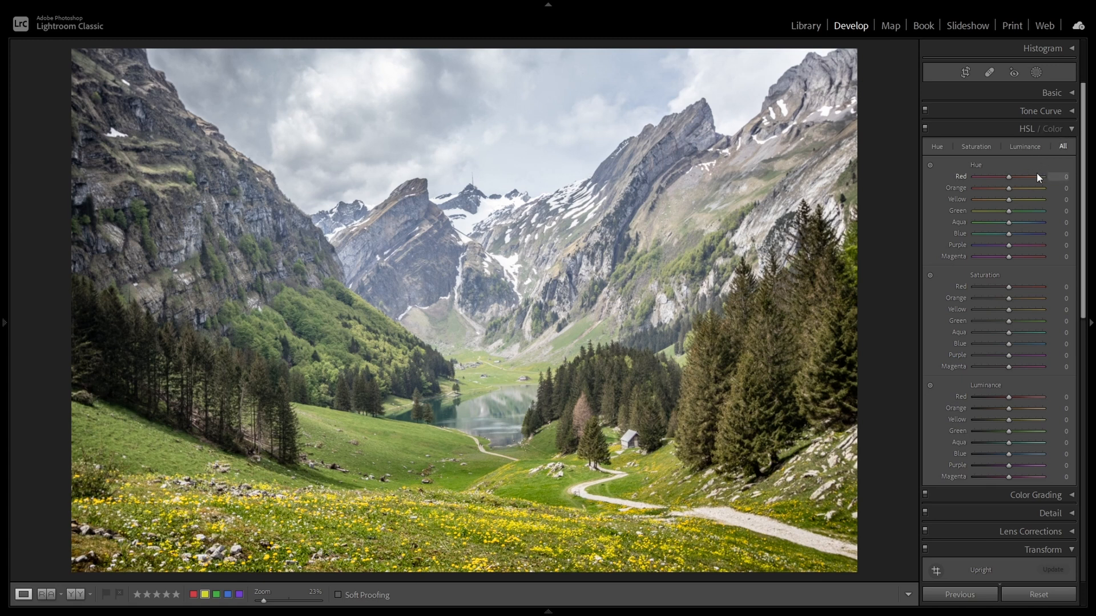
mouse_move(615, 112)
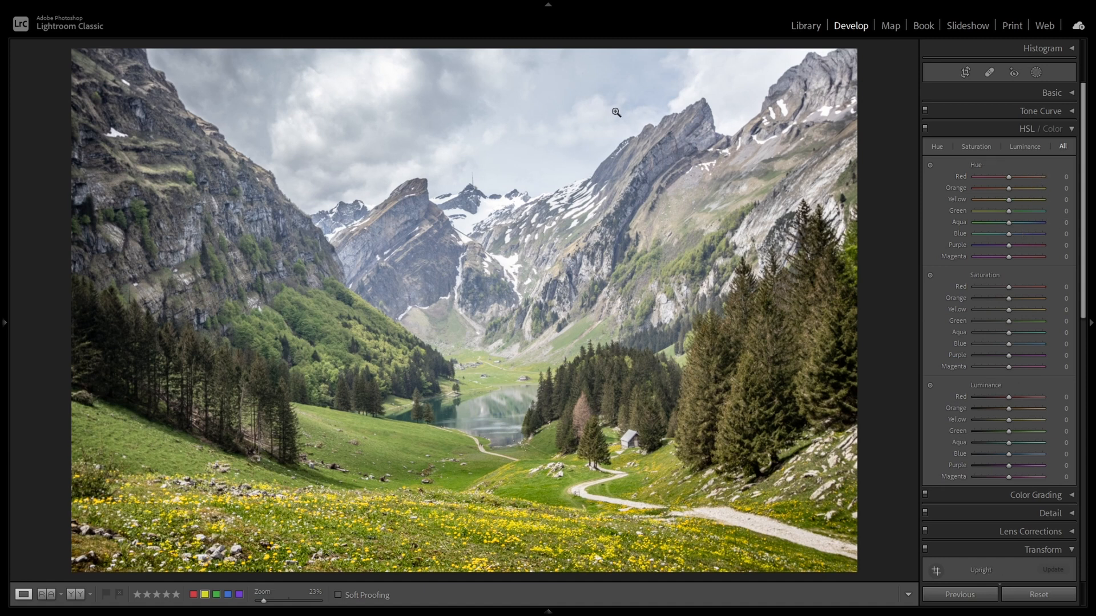
mouse_move(468, 169)
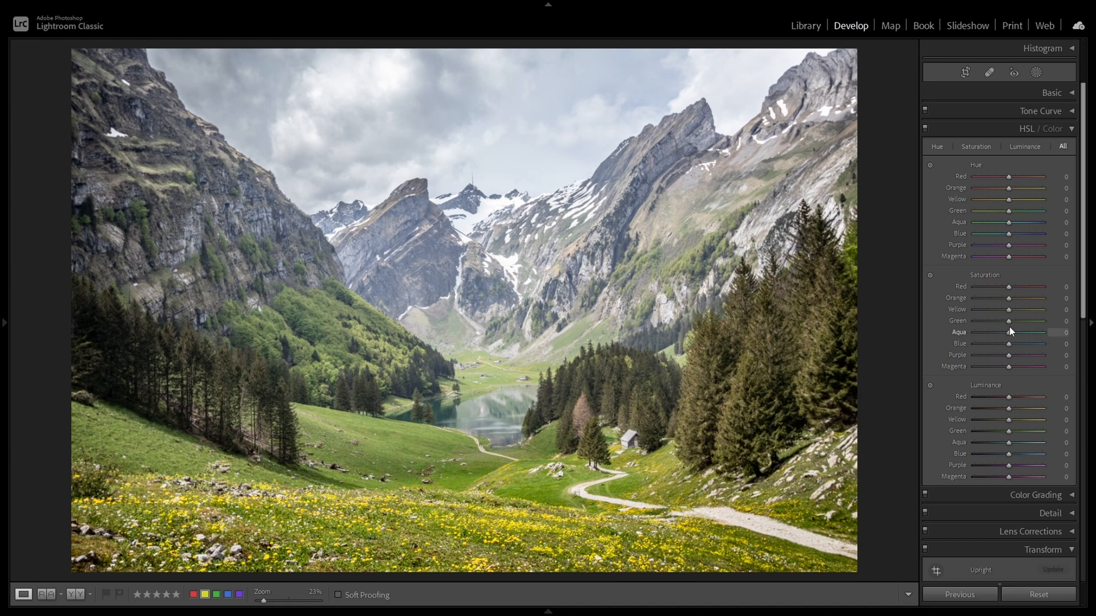
mouse_move(1009, 348)
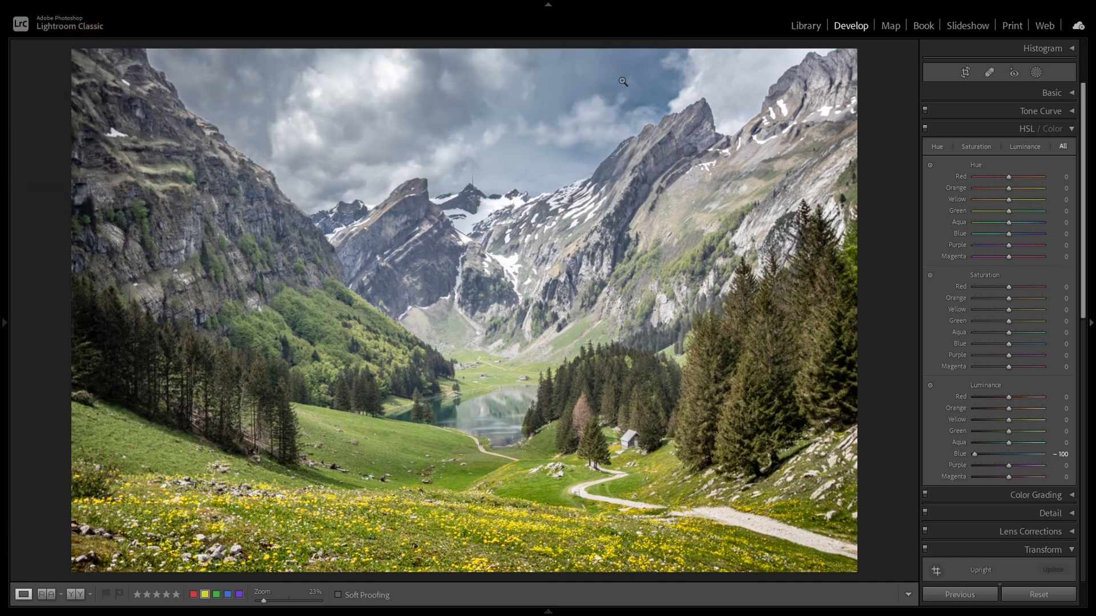
mouse_move(645, 190)
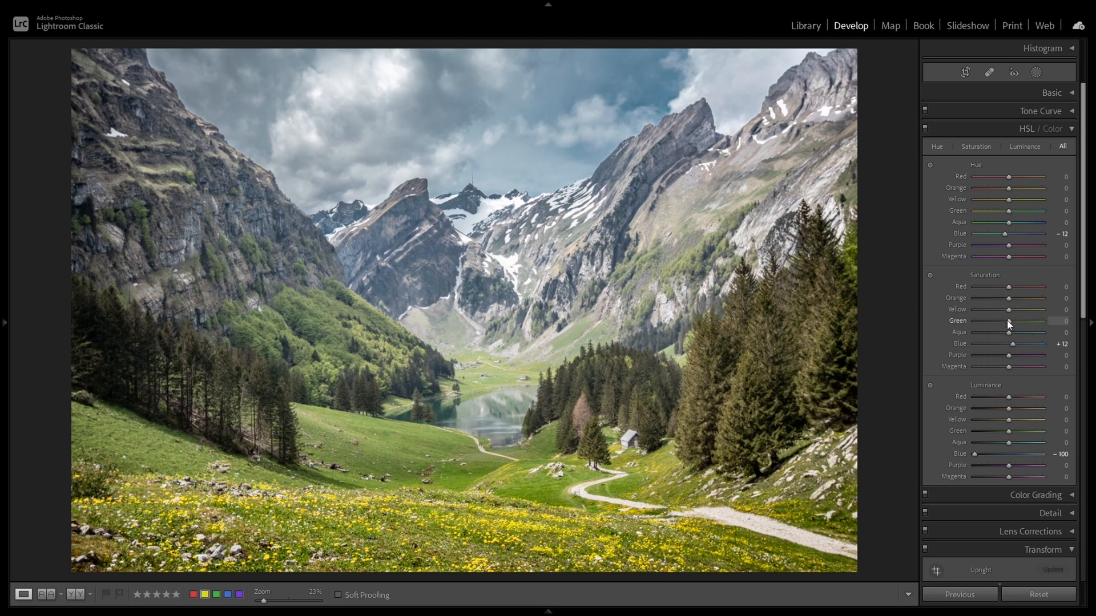
mouse_move(1011, 327)
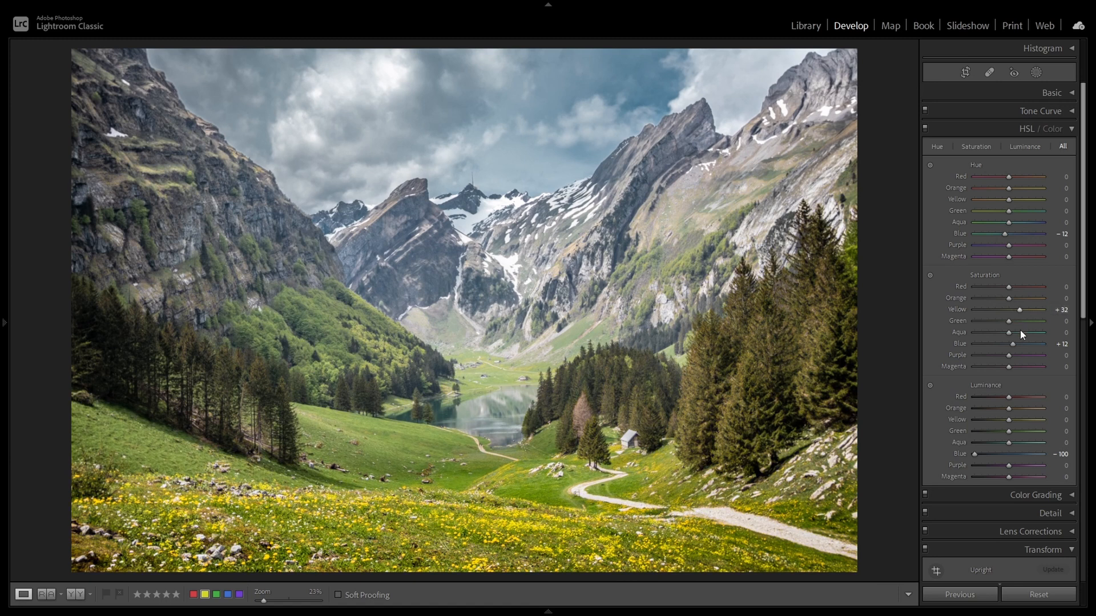
mouse_move(1009, 433)
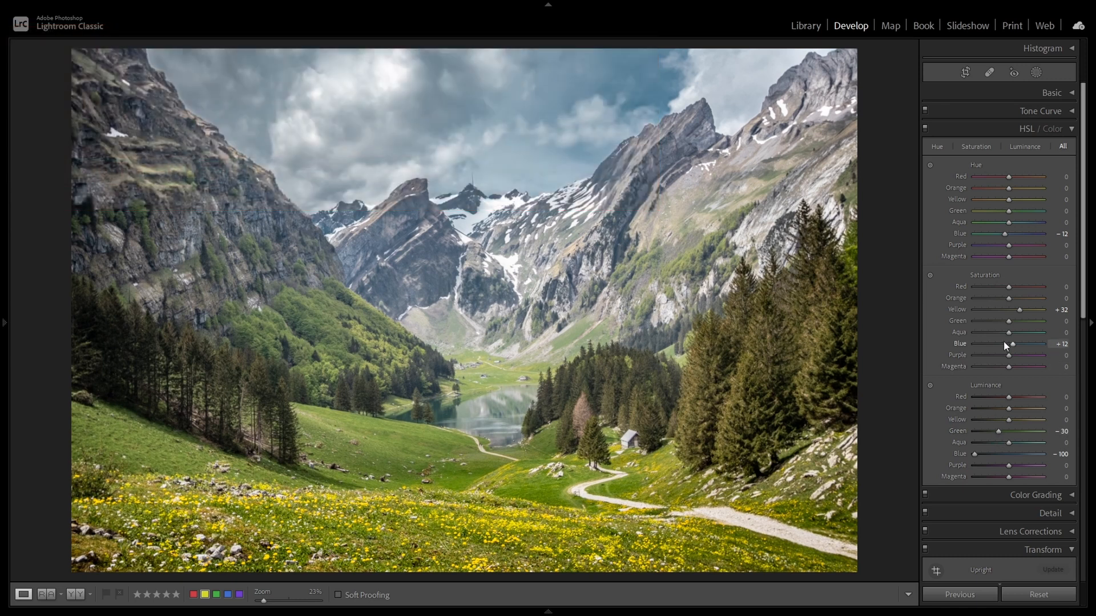
mouse_move(1011, 322)
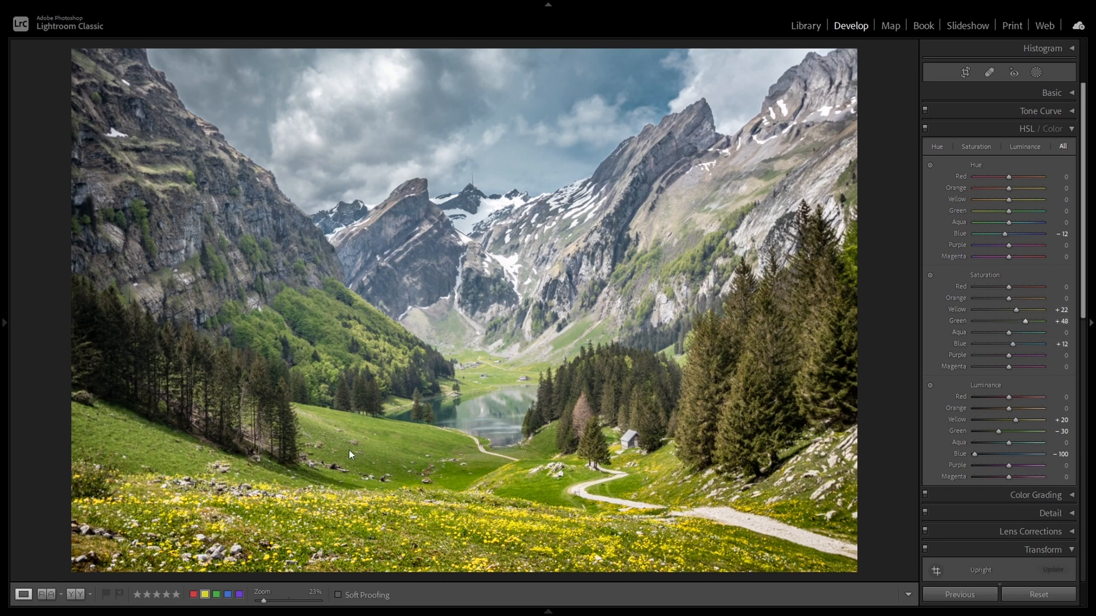
mouse_move(646, 363)
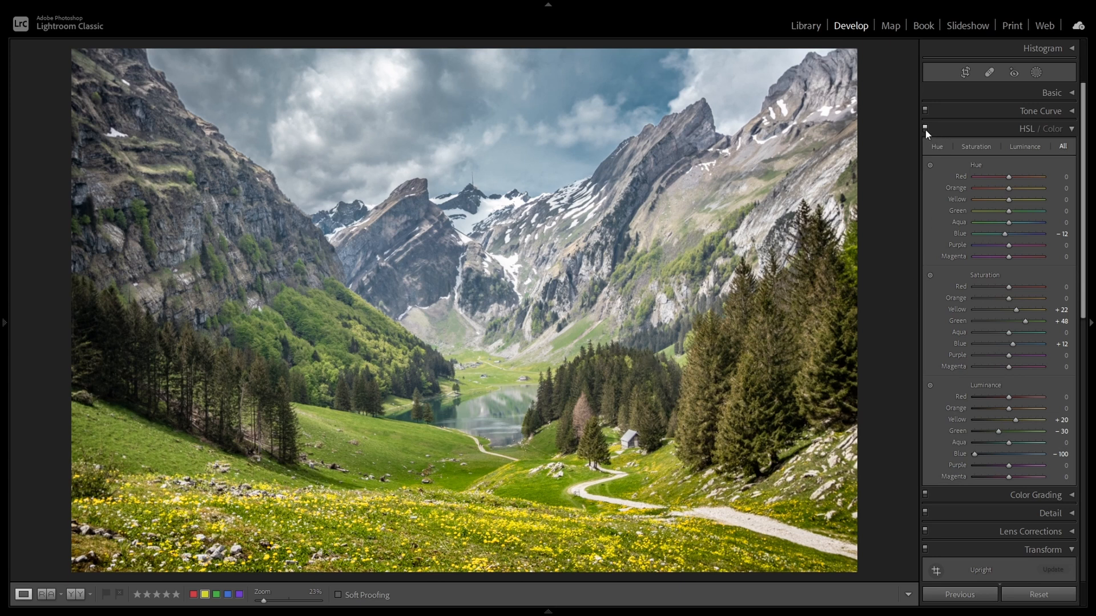
left_click(925, 127)
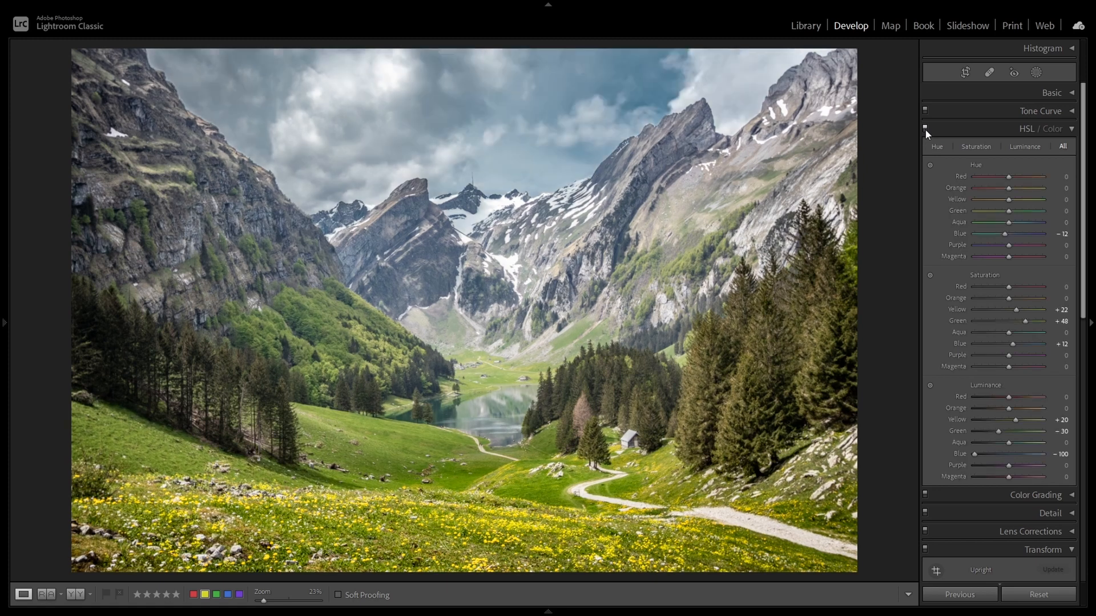
left_click(924, 128)
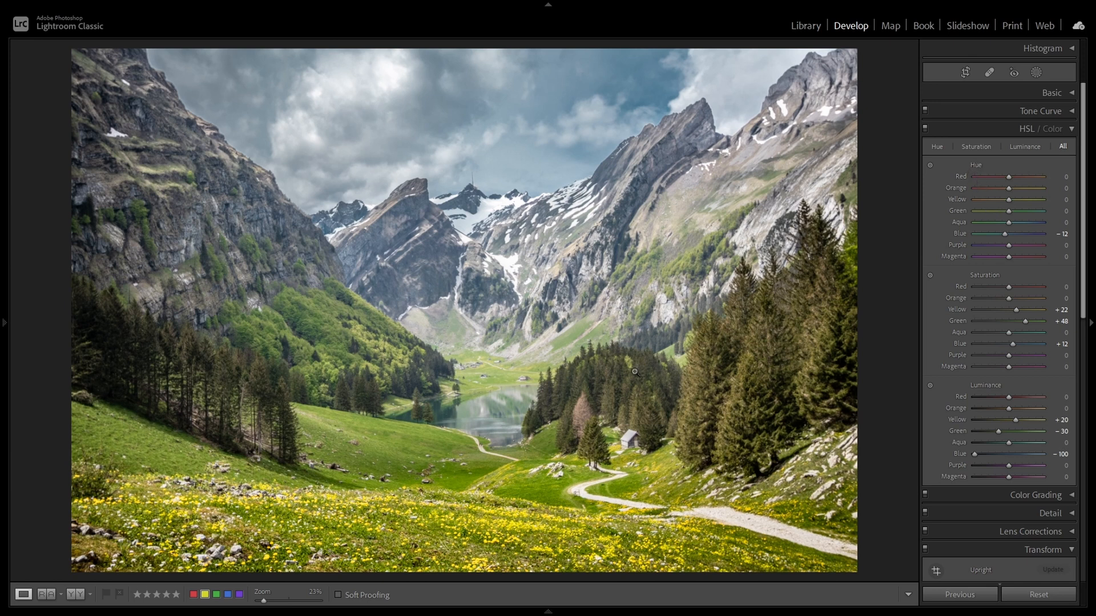
mouse_move(847, 279)
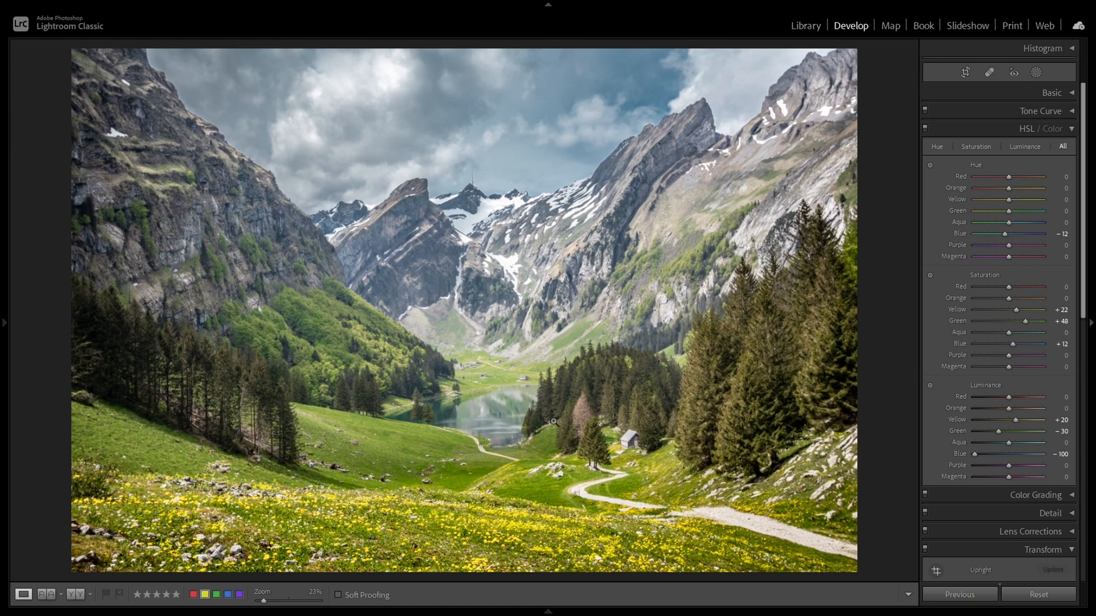
mouse_move(972, 209)
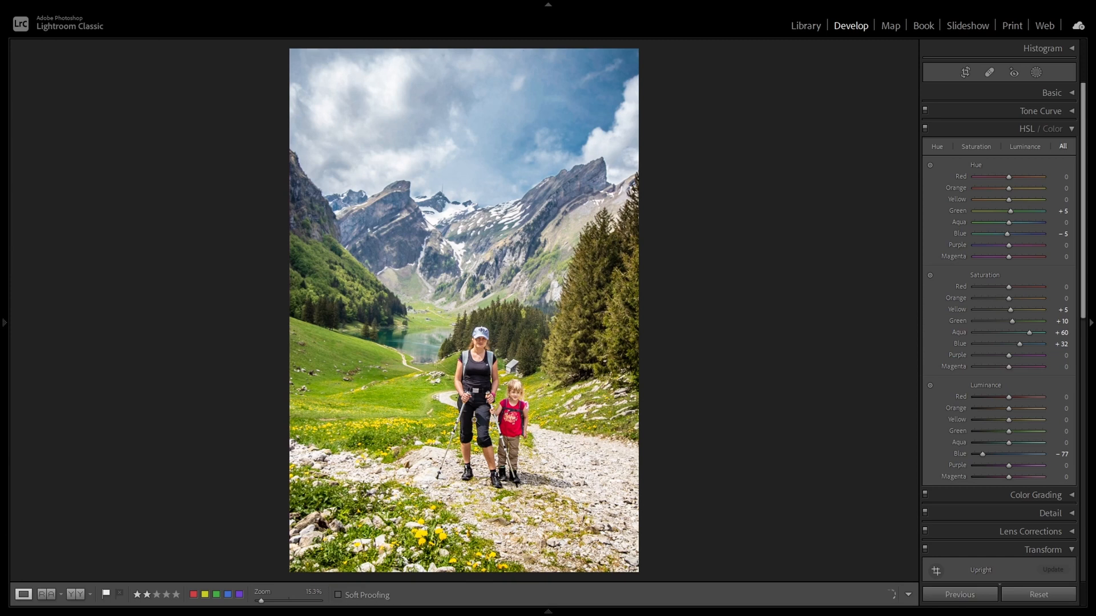
mouse_move(1008, 411)
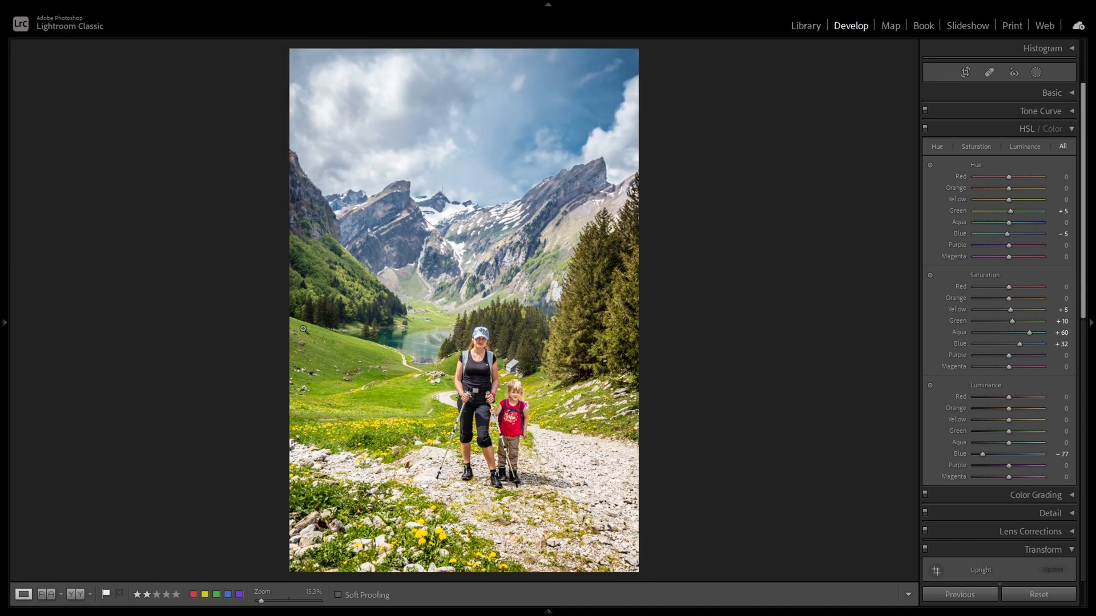
Reveal the filmstrip and select the unedited virtual copy of the mountain landscape.
left_click(547, 611)
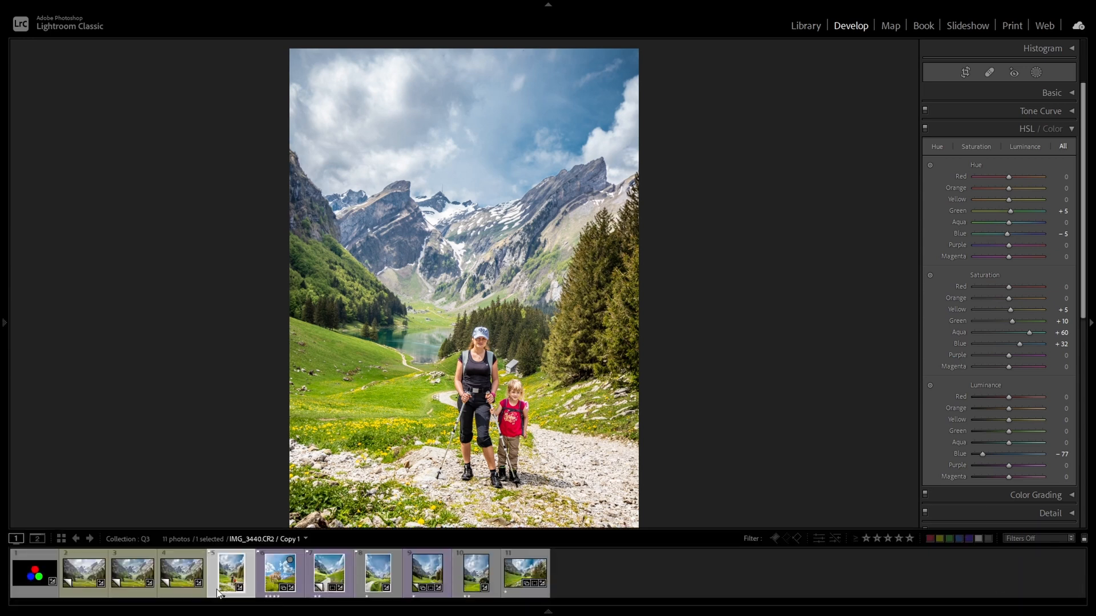
left_click(83, 573)
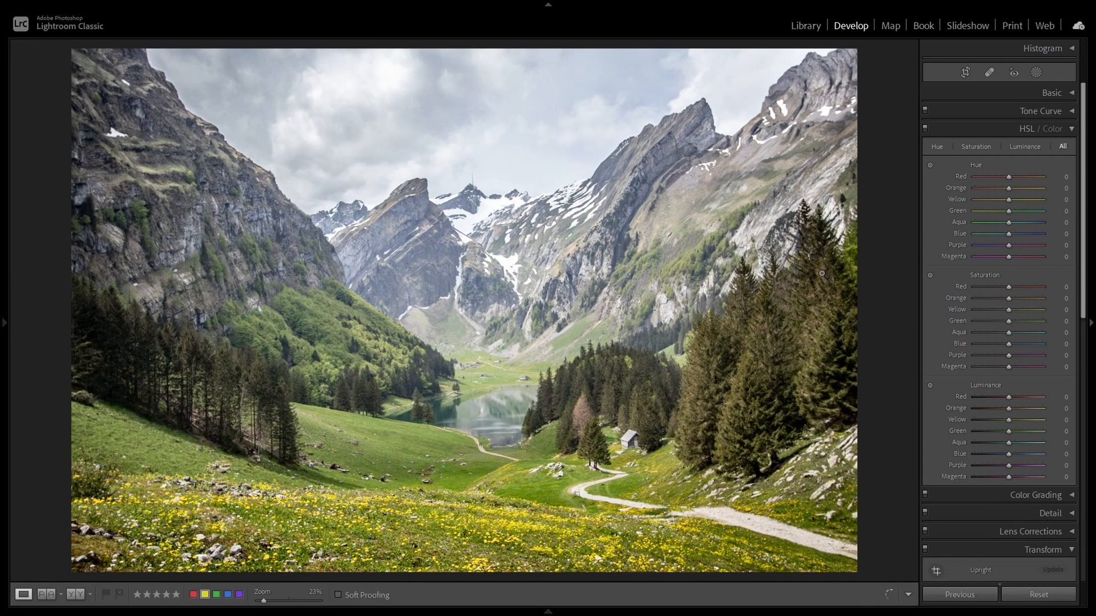
mouse_move(931, 187)
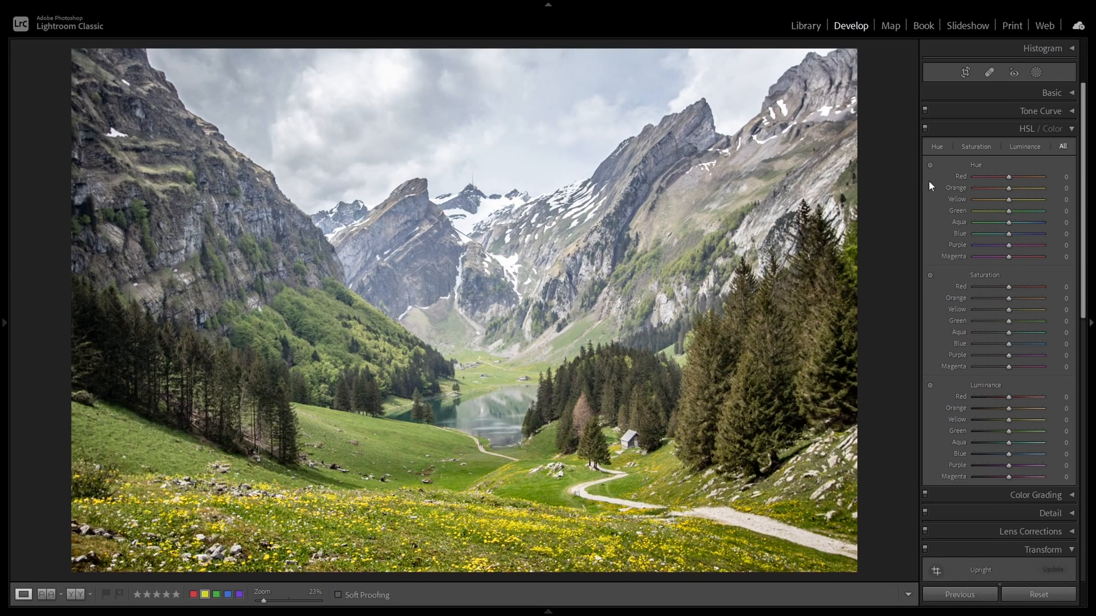
mouse_move(930, 280)
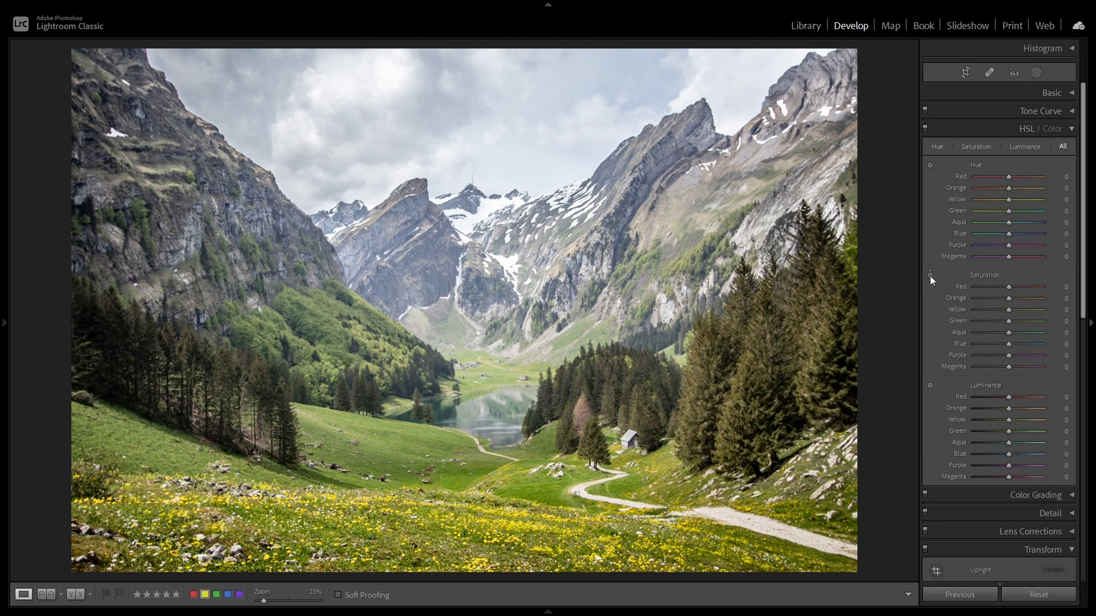
Drag the Saturation targeted tool on the photo to set yellow +33 and green −5.
left_click(930, 273)
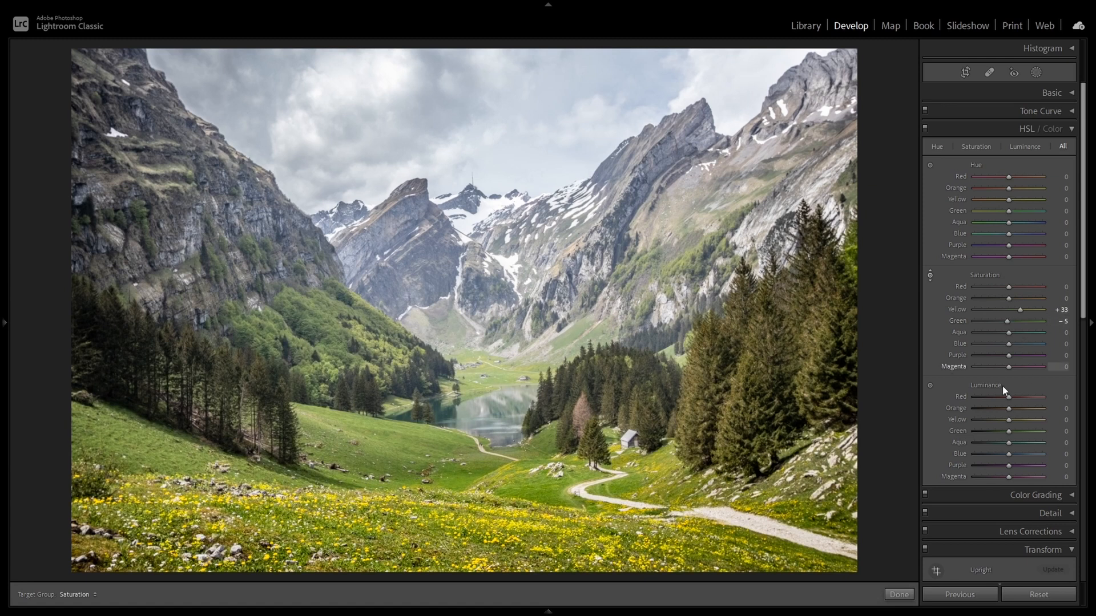
mouse_move(930, 384)
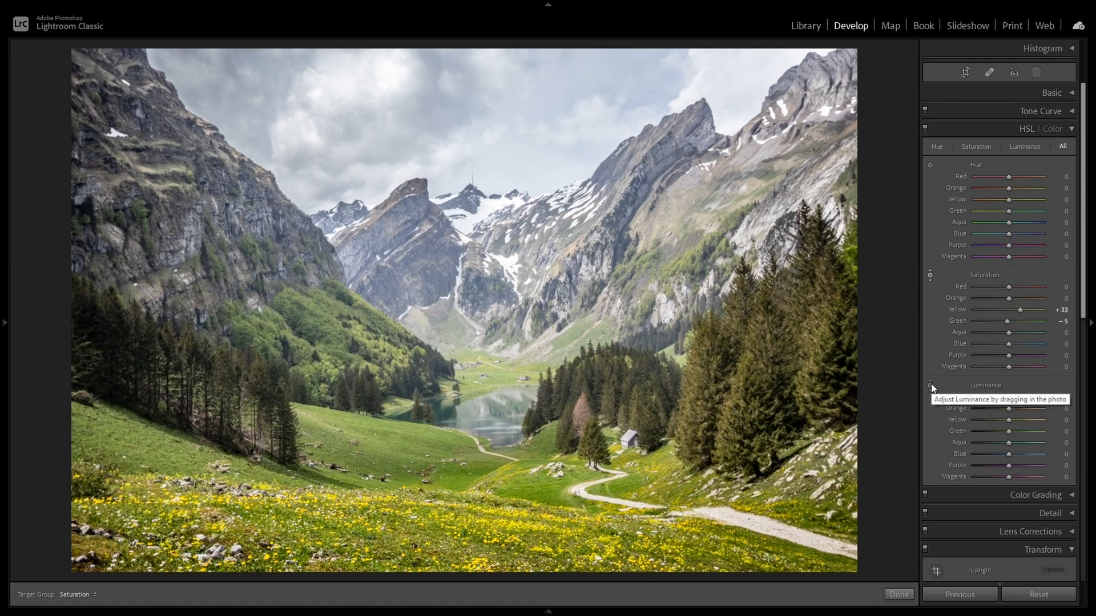